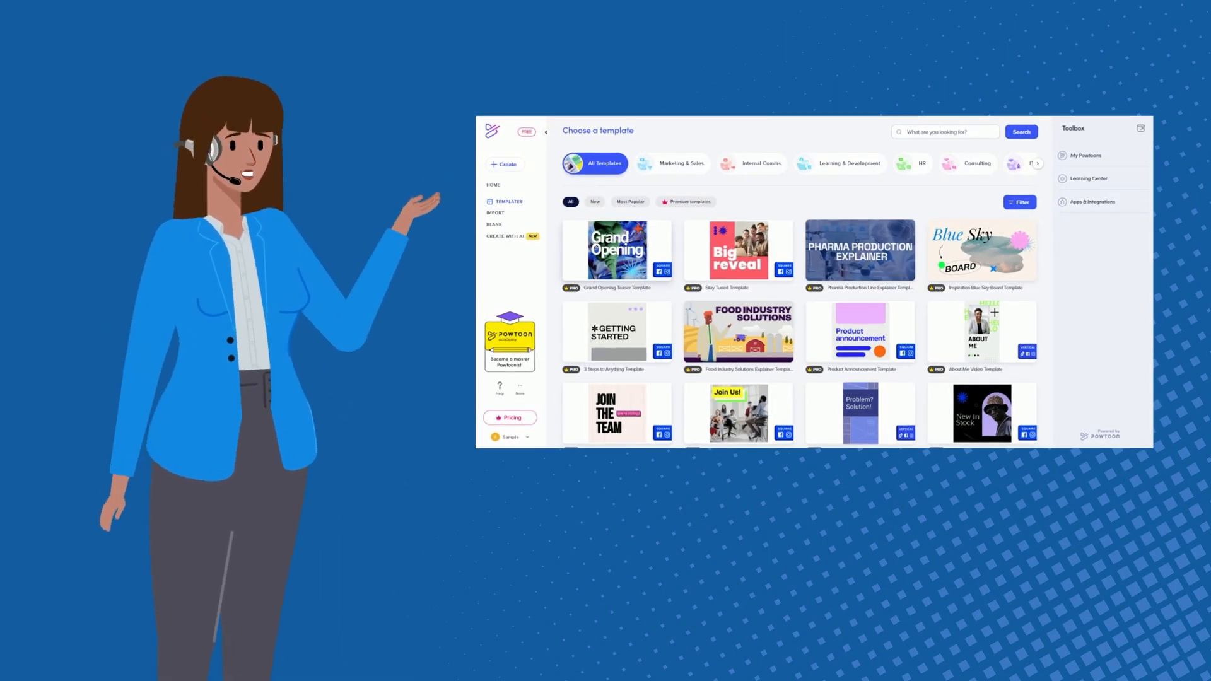
# Open the project with the bright green title scene in the Powtoon editor.
pyautogui.click(860, 77)
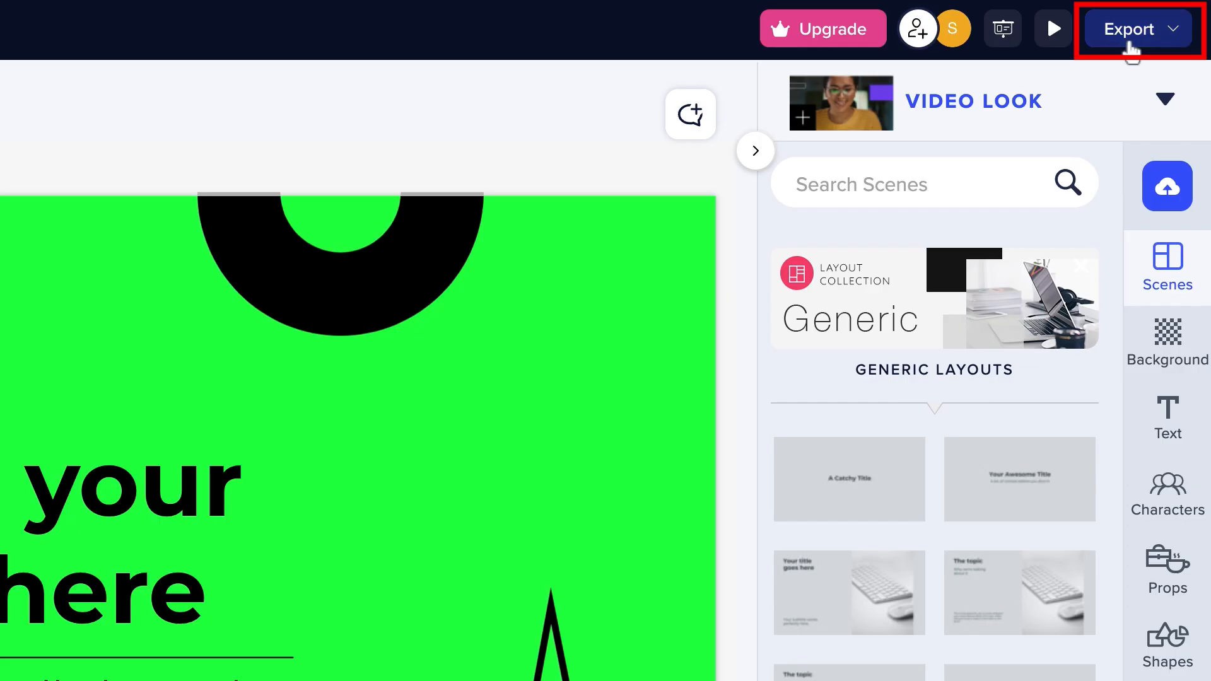
# Show the export menu listing share link, MP4, JPG, GIF and PPT options.
pyautogui.click(1136, 28)
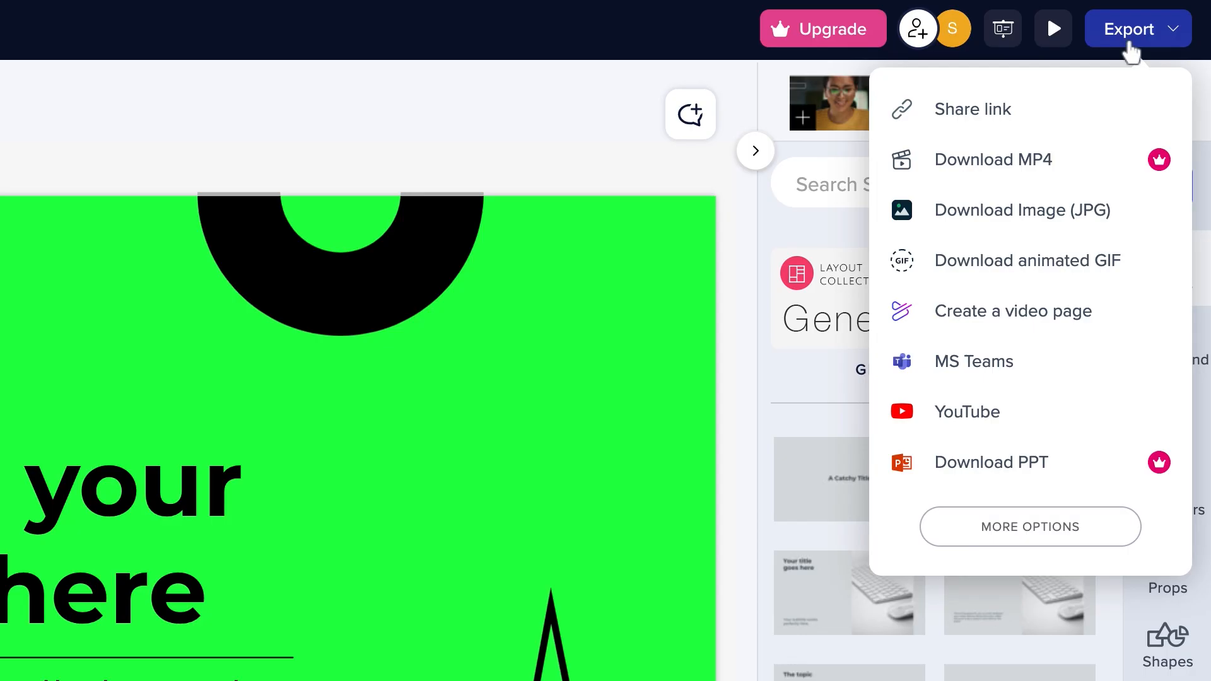
pyautogui.moveTo(1002, 112)
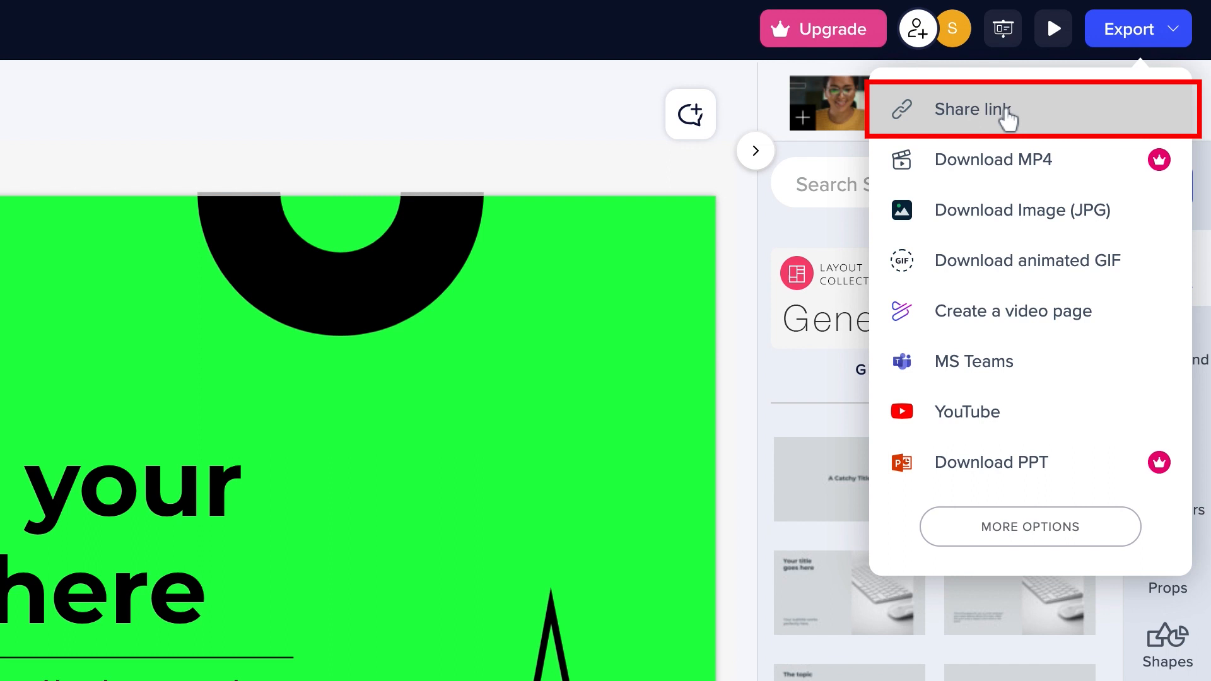
pyautogui.moveTo(1023, 159)
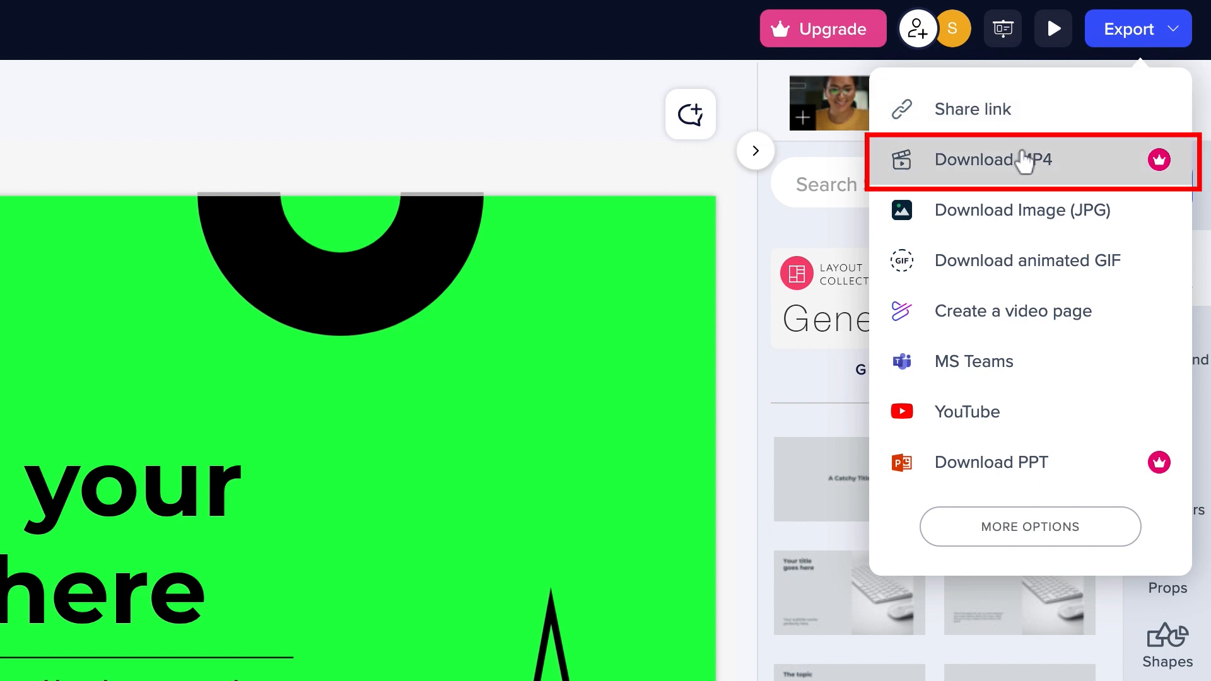
pyautogui.moveTo(1032, 209)
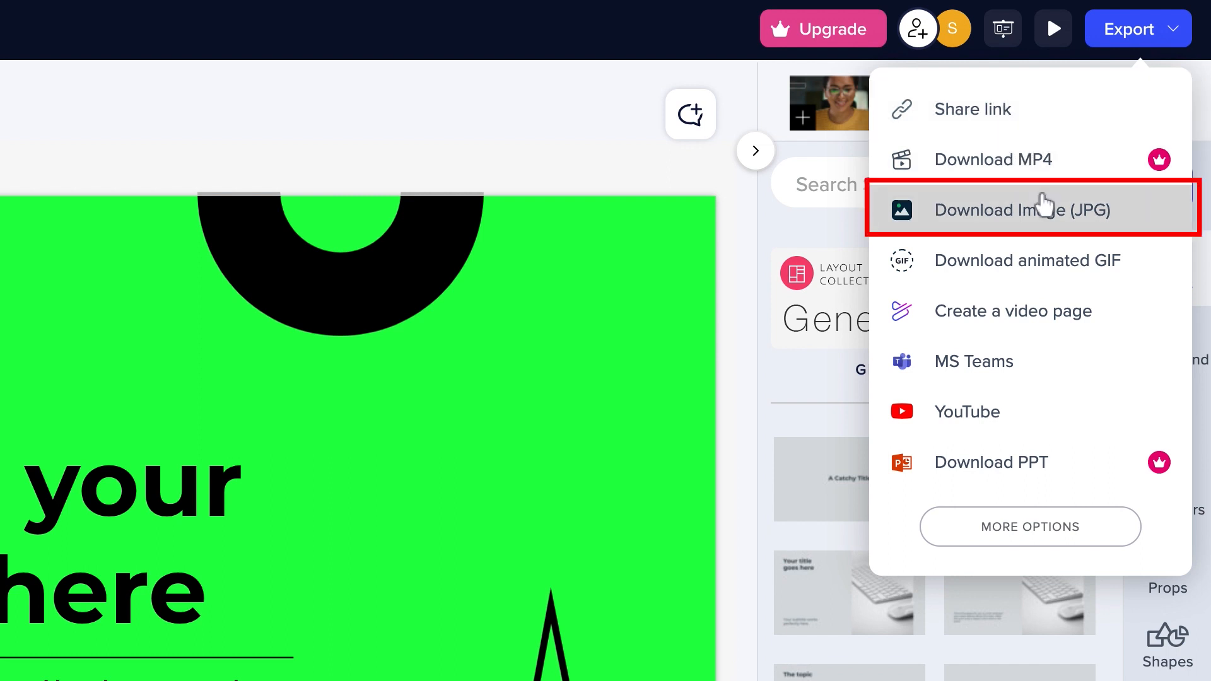
pyautogui.moveTo(1059, 261)
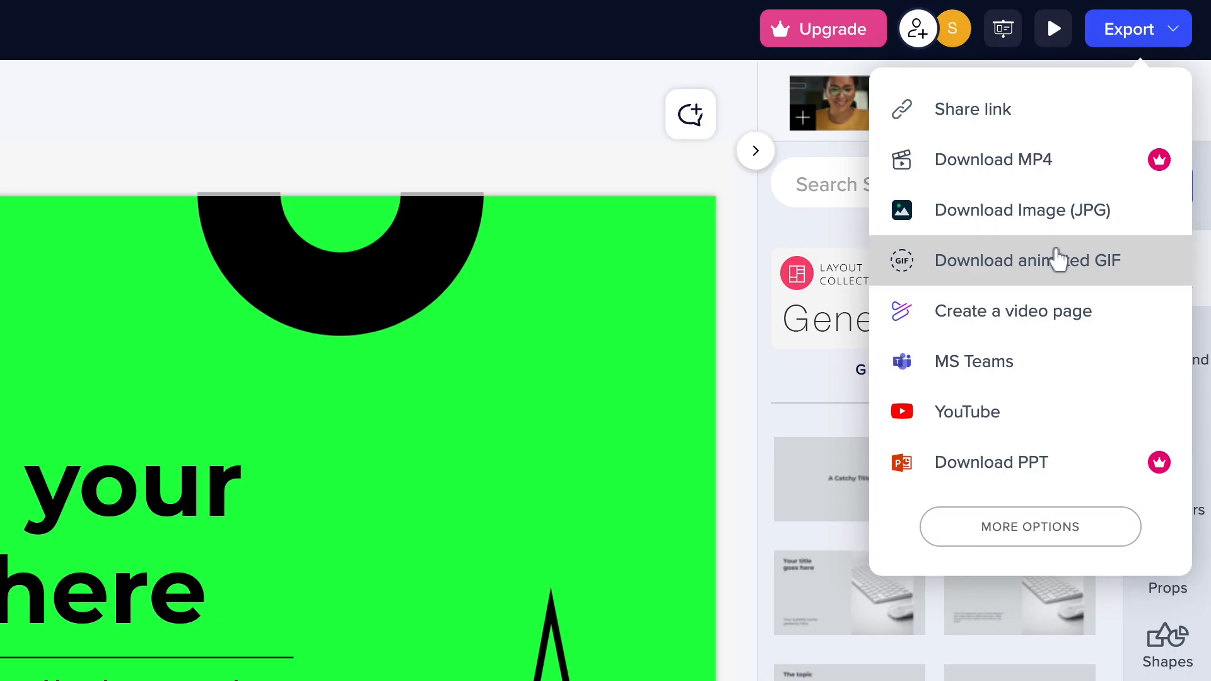
pyautogui.moveTo(1019, 462)
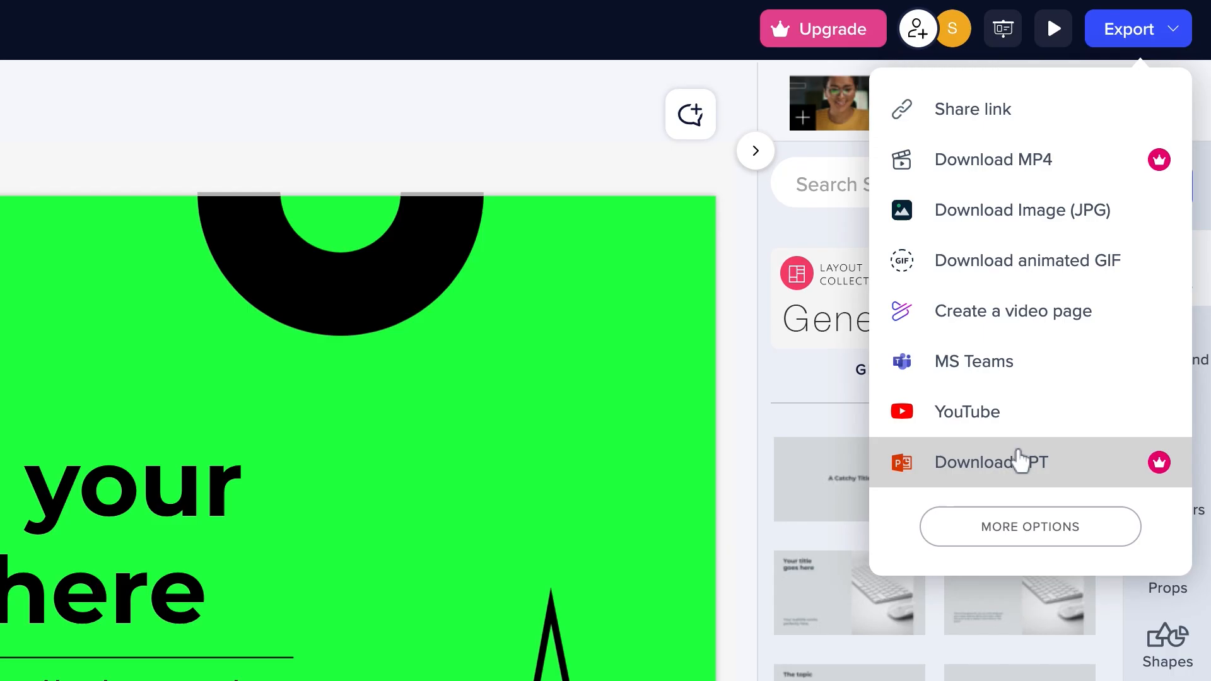
pyautogui.moveTo(999, 361)
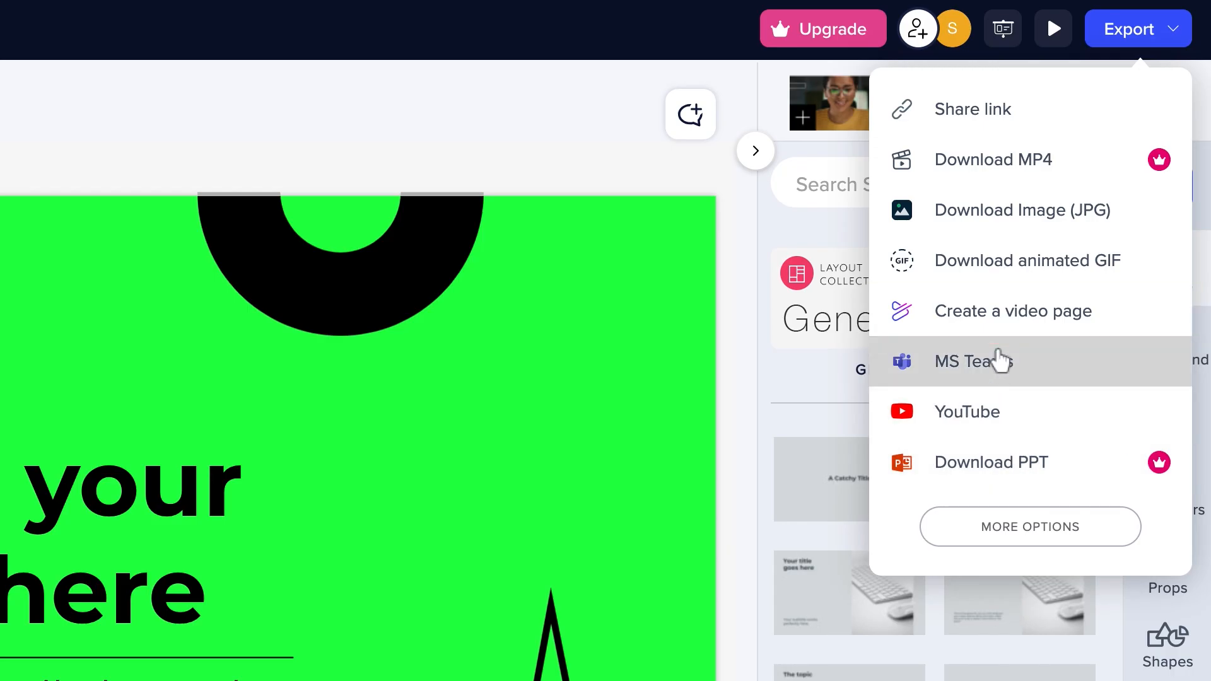
pyautogui.moveTo(997, 410)
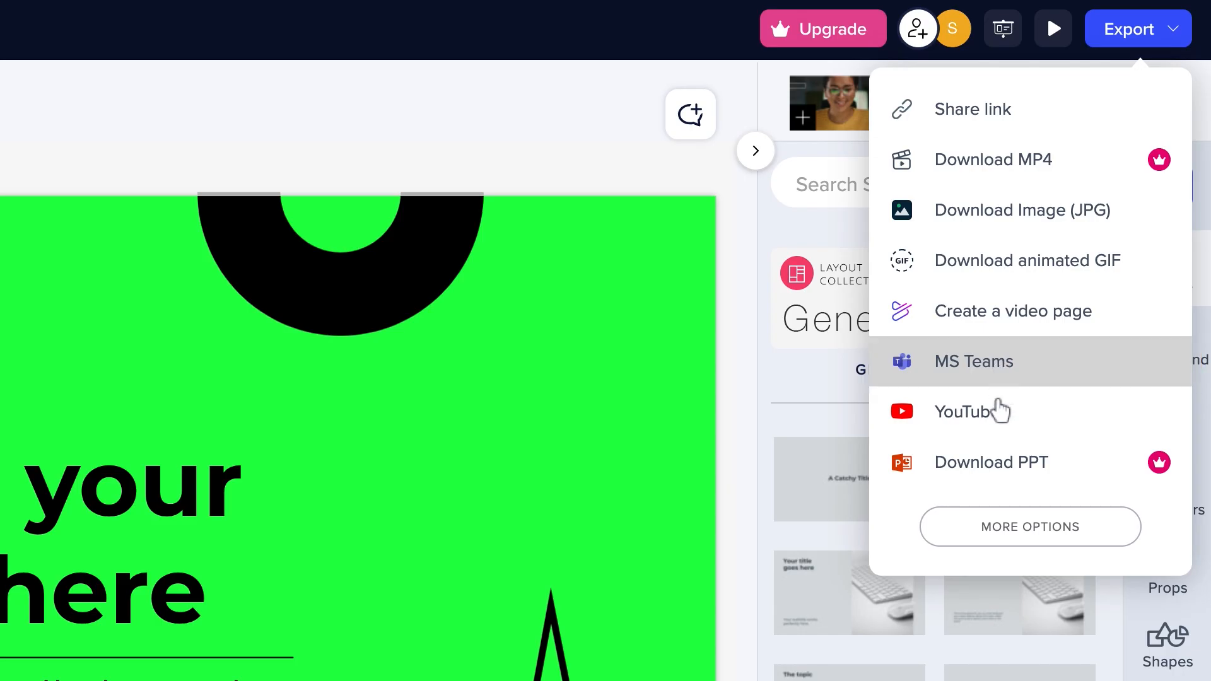
pyautogui.moveTo(1031, 527)
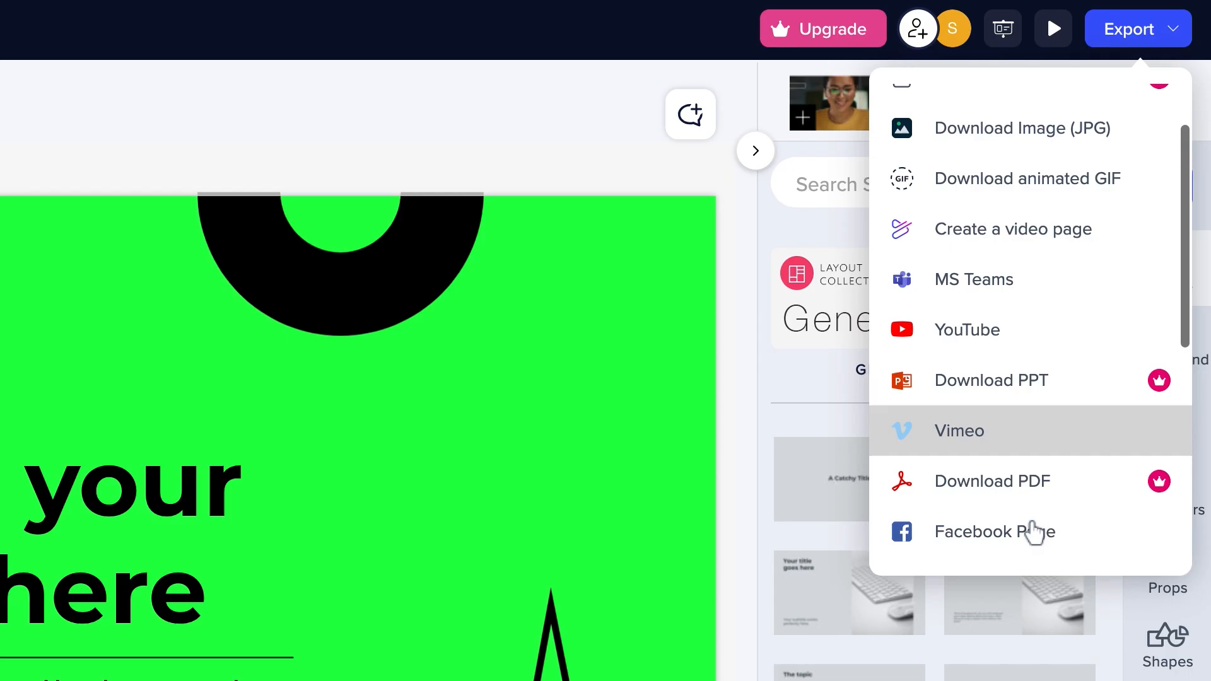
# Scroll the export list through MS Teams, YouTube, Vimeo, social, HubSpot and Embed Video.
pyautogui.scroll(-3)
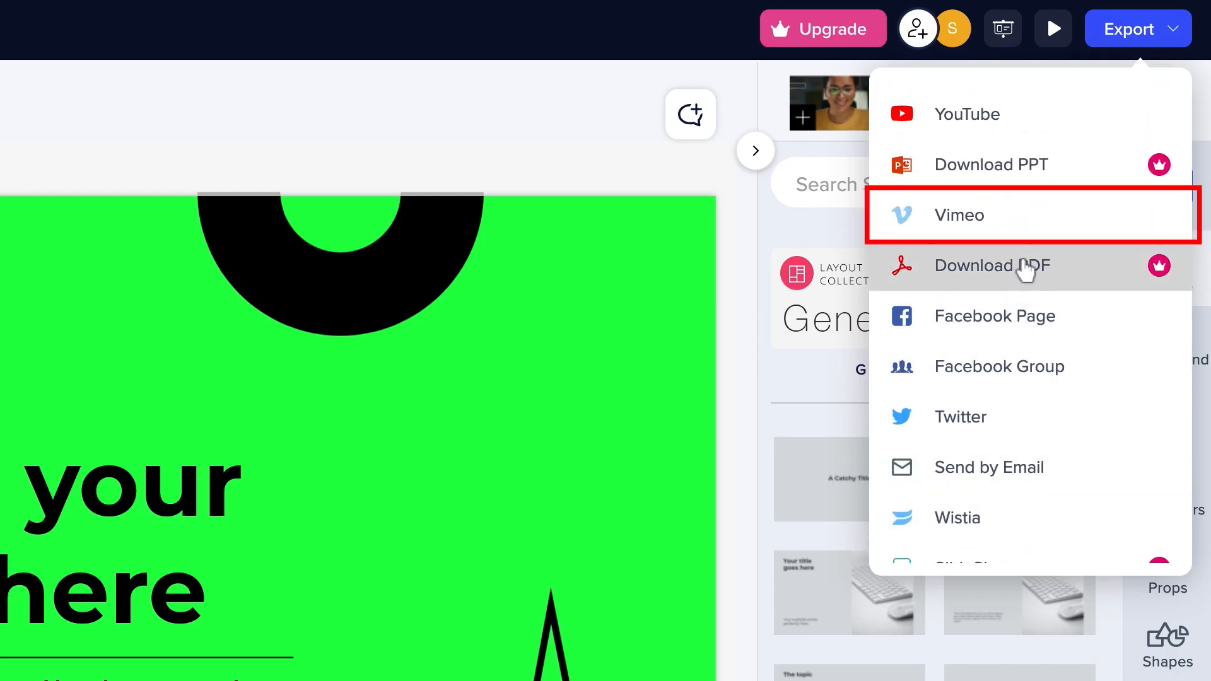
pyautogui.moveTo(1025, 265)
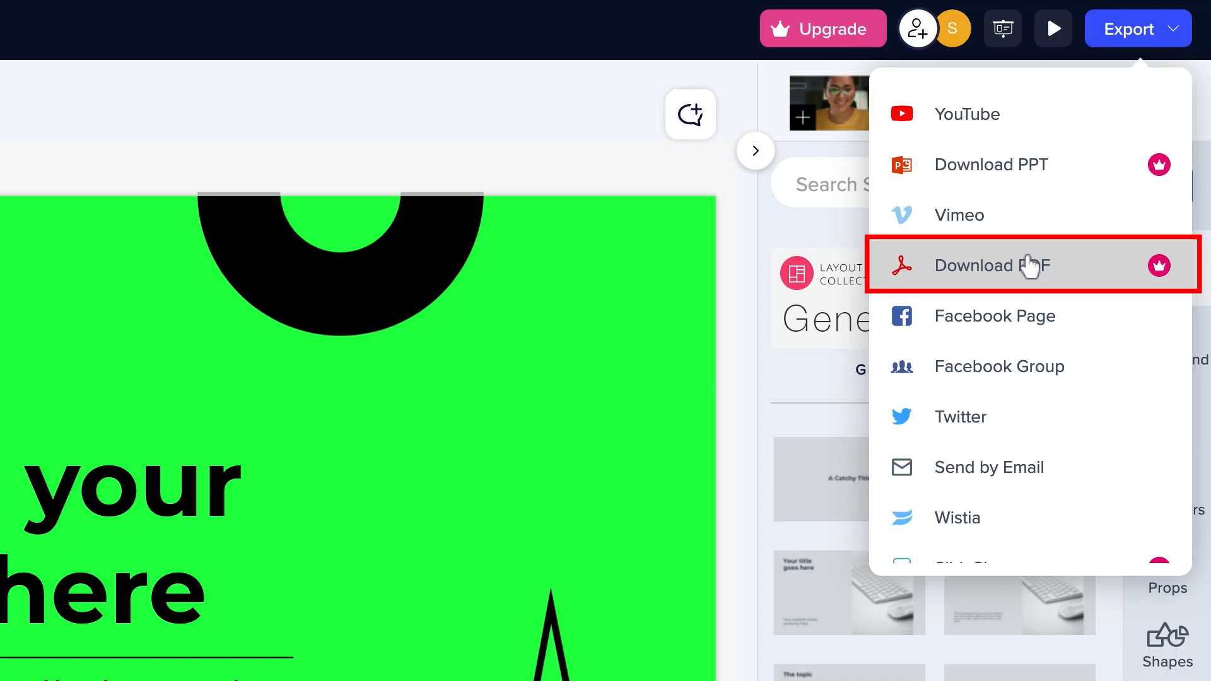
pyautogui.moveTo(1013, 317)
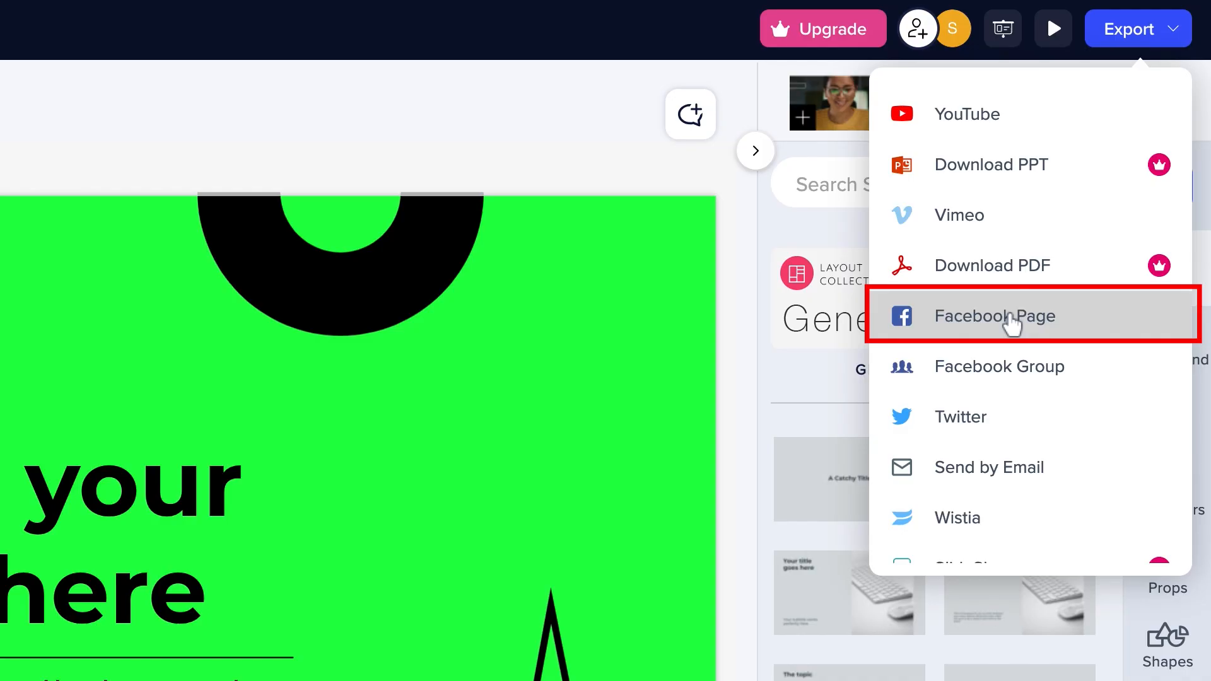
pyautogui.moveTo(1028, 366)
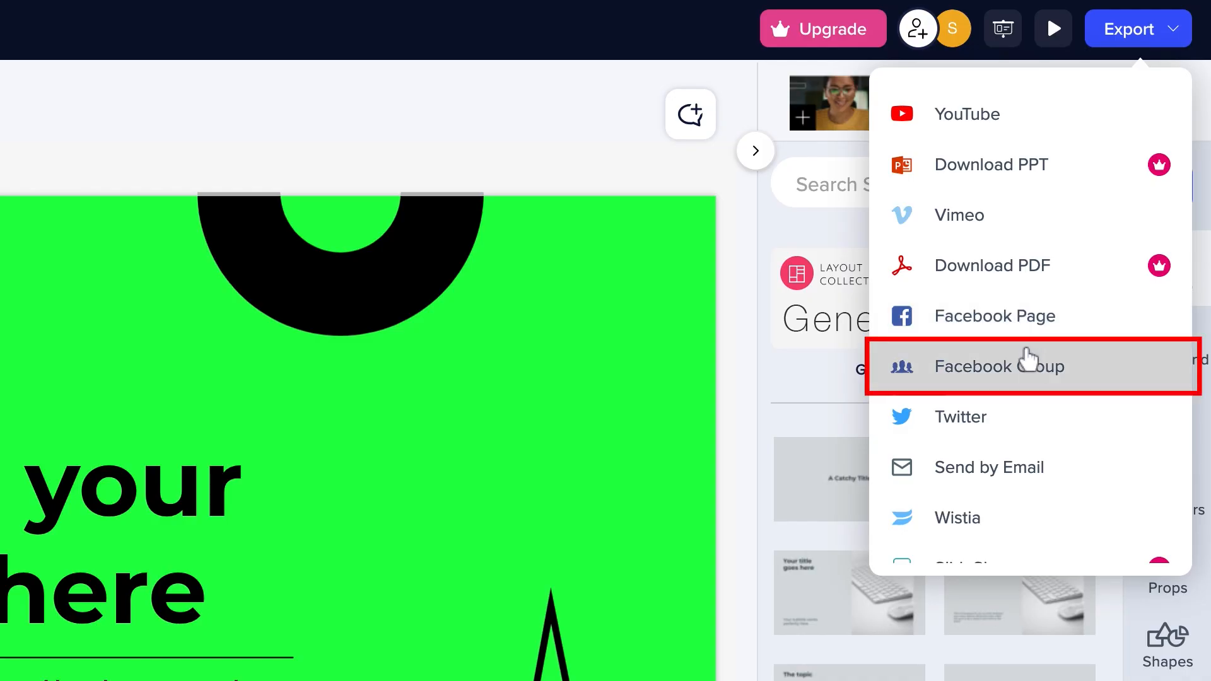
pyautogui.moveTo(1019, 467)
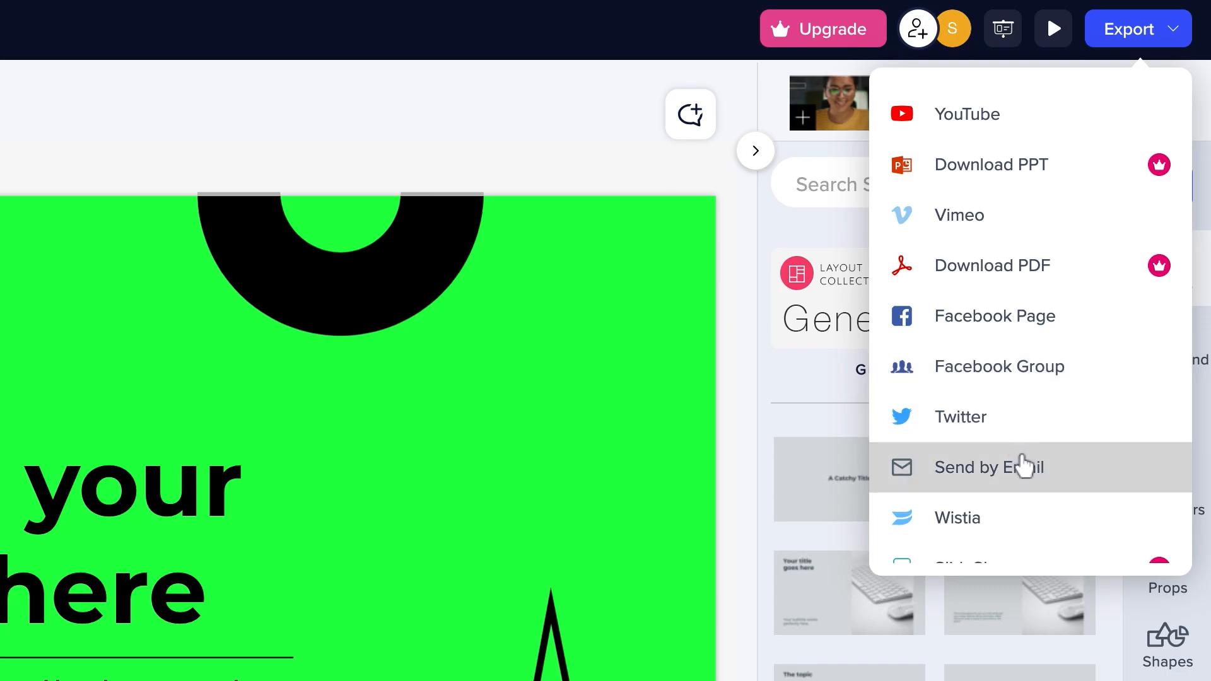
pyautogui.scroll(-3)
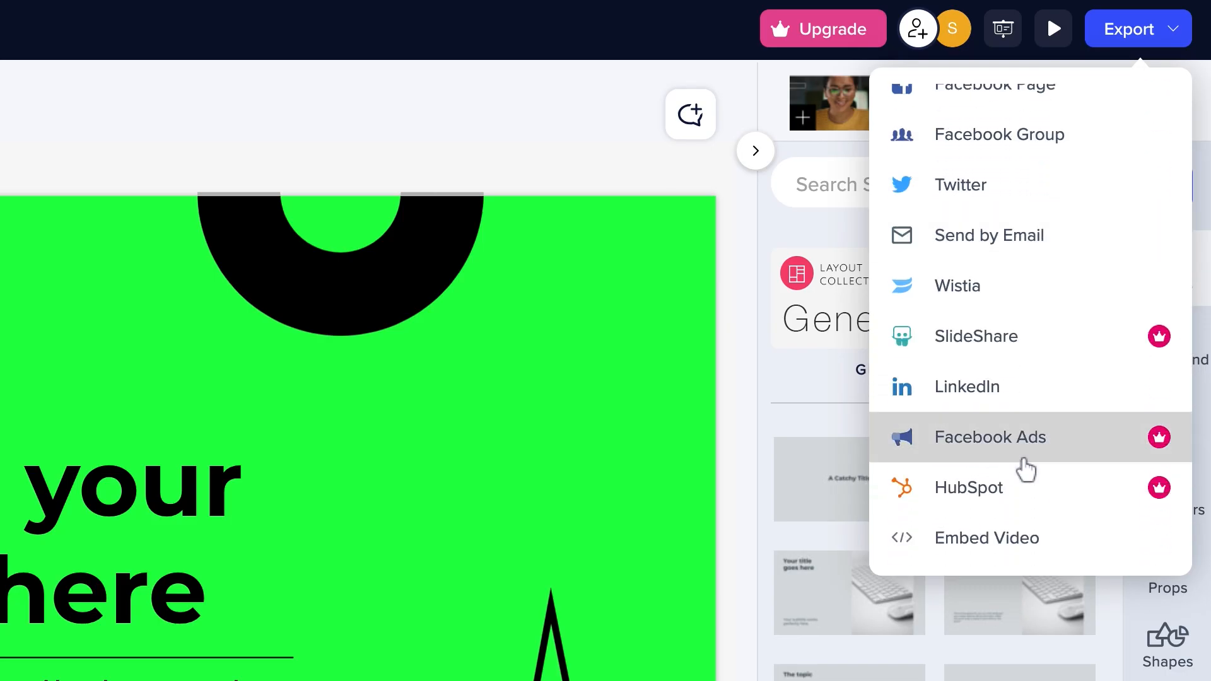
pyautogui.moveTo(958, 286)
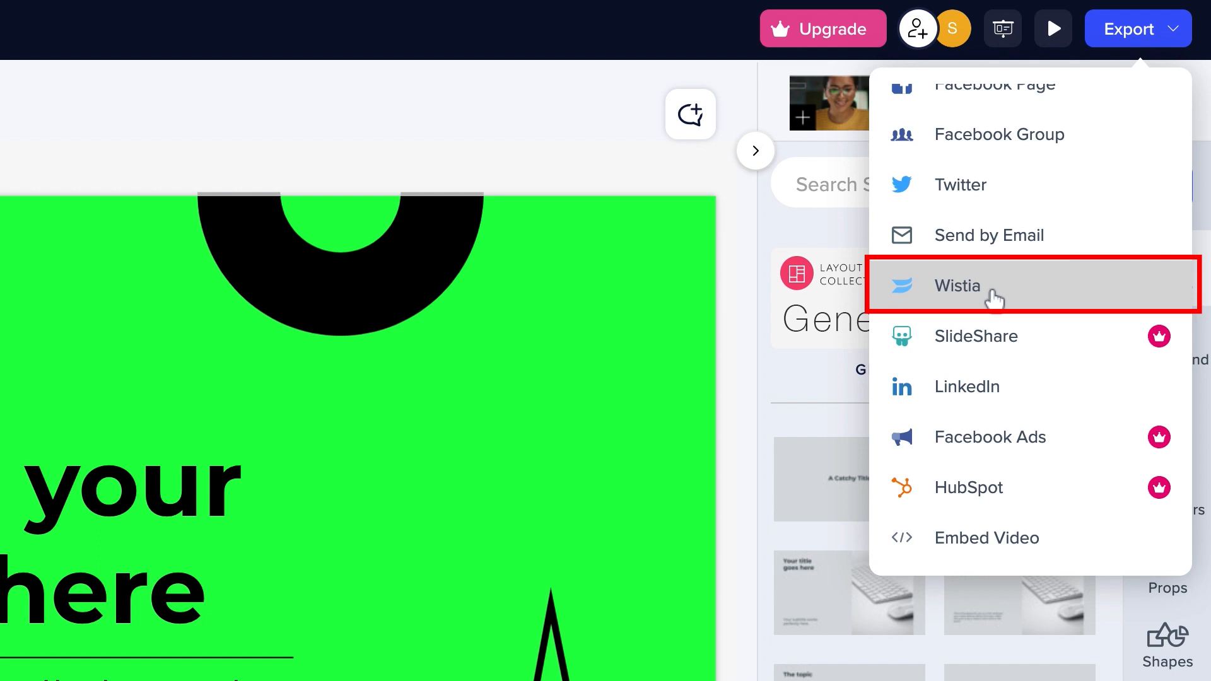
pyautogui.moveTo(1020, 345)
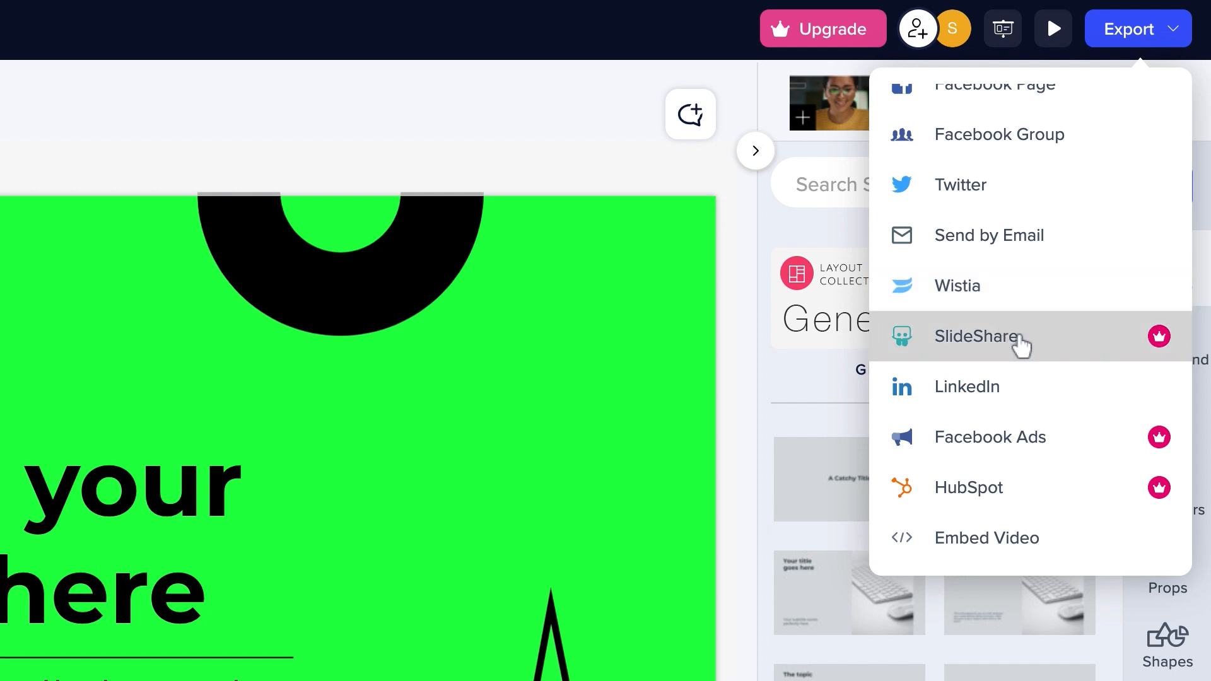
pyautogui.moveTo(1004, 438)
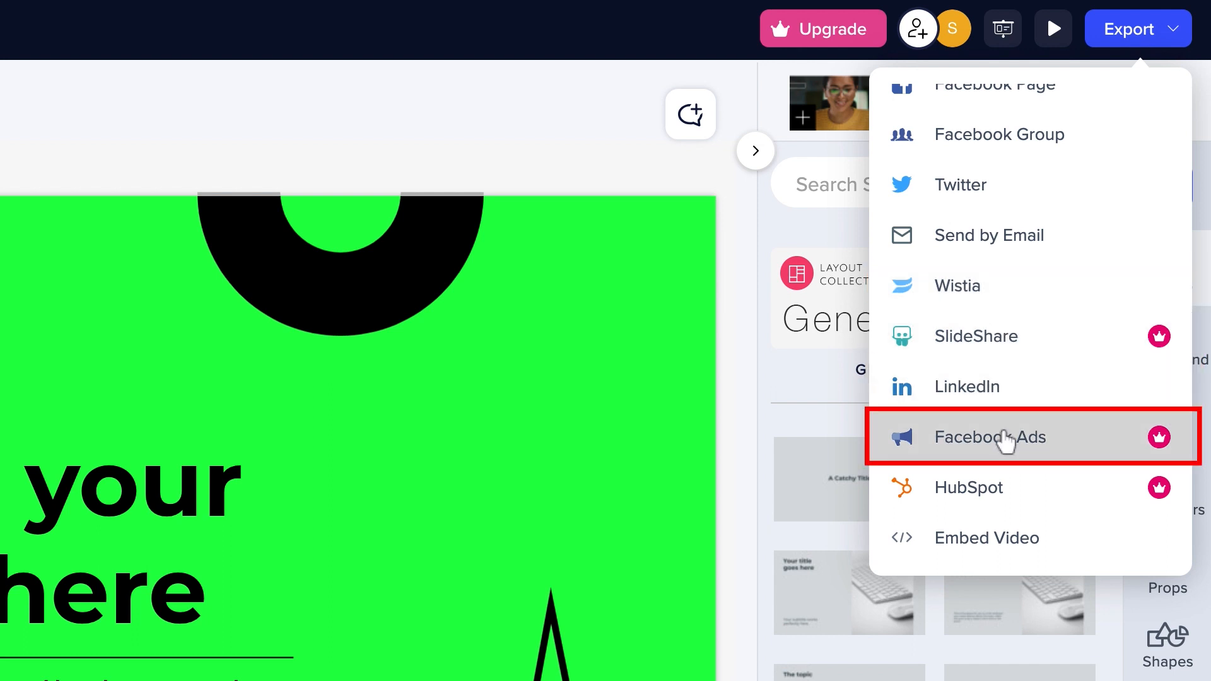
pyautogui.moveTo(989, 488)
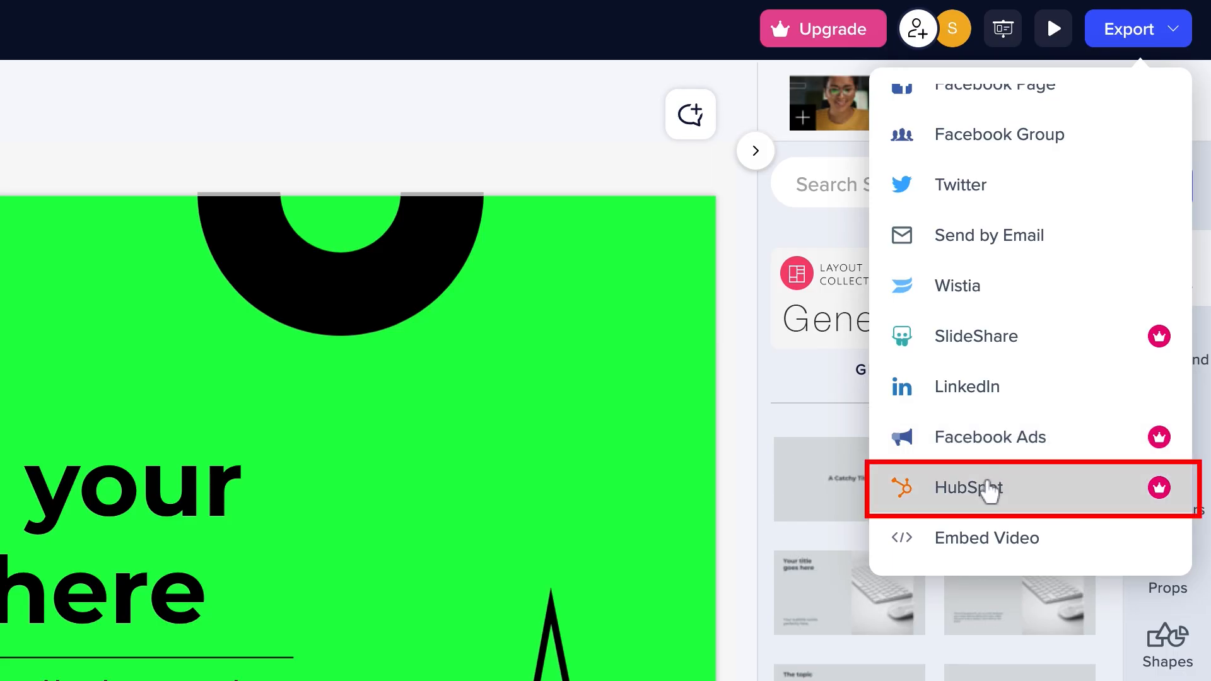
pyautogui.moveTo(991, 538)
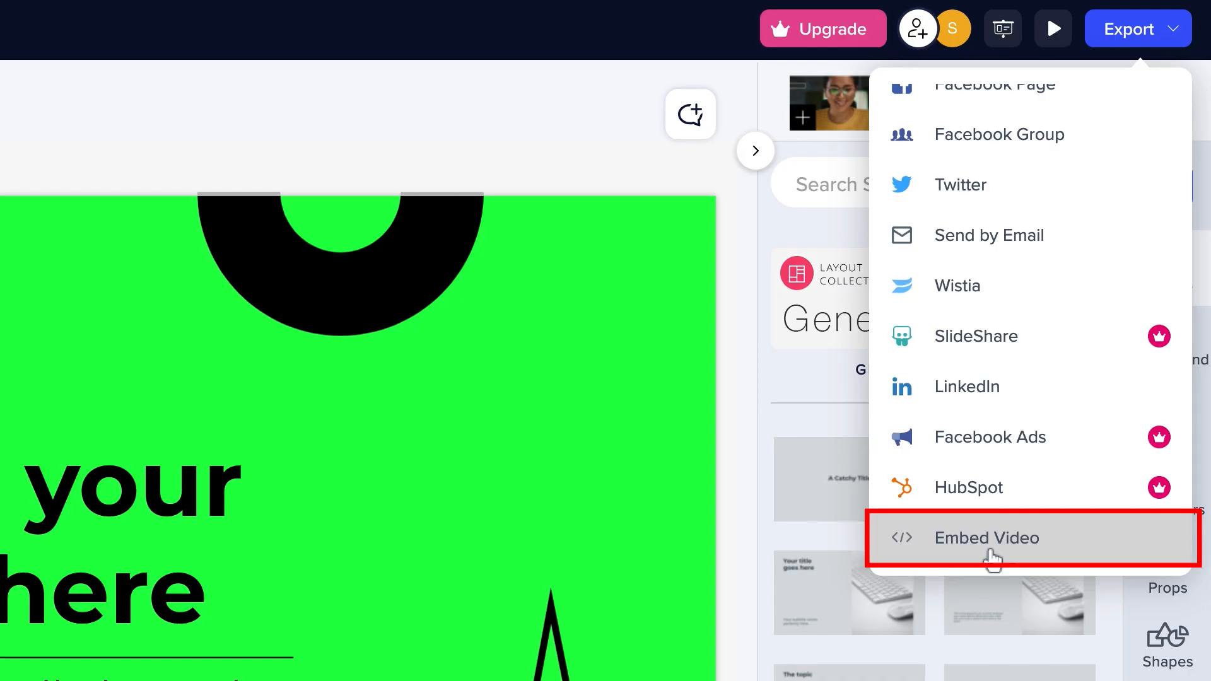
pyautogui.scroll(3)
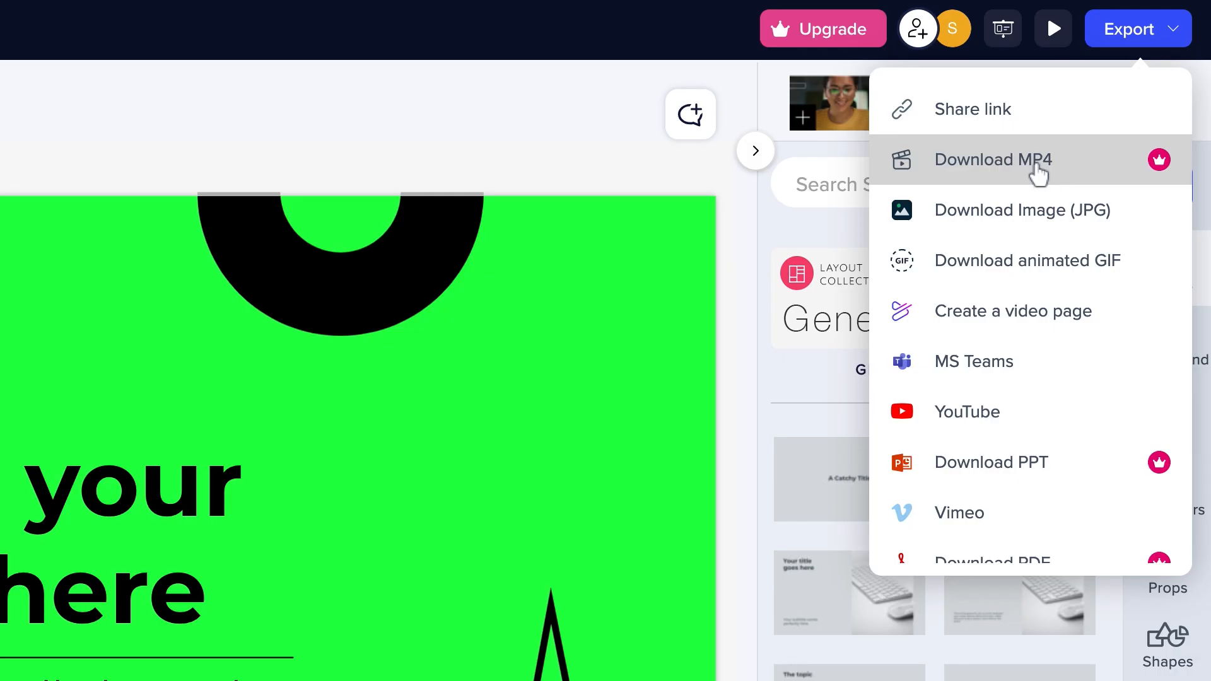
pyautogui.scroll(-3)
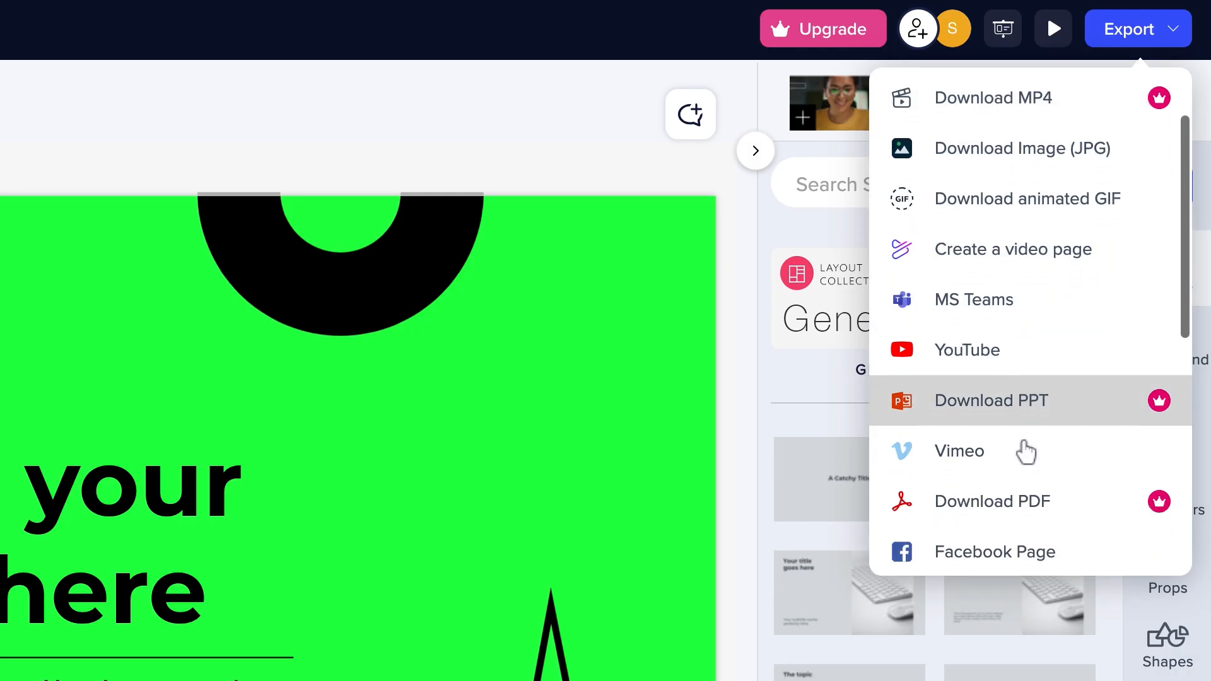
pyautogui.scroll(-3)
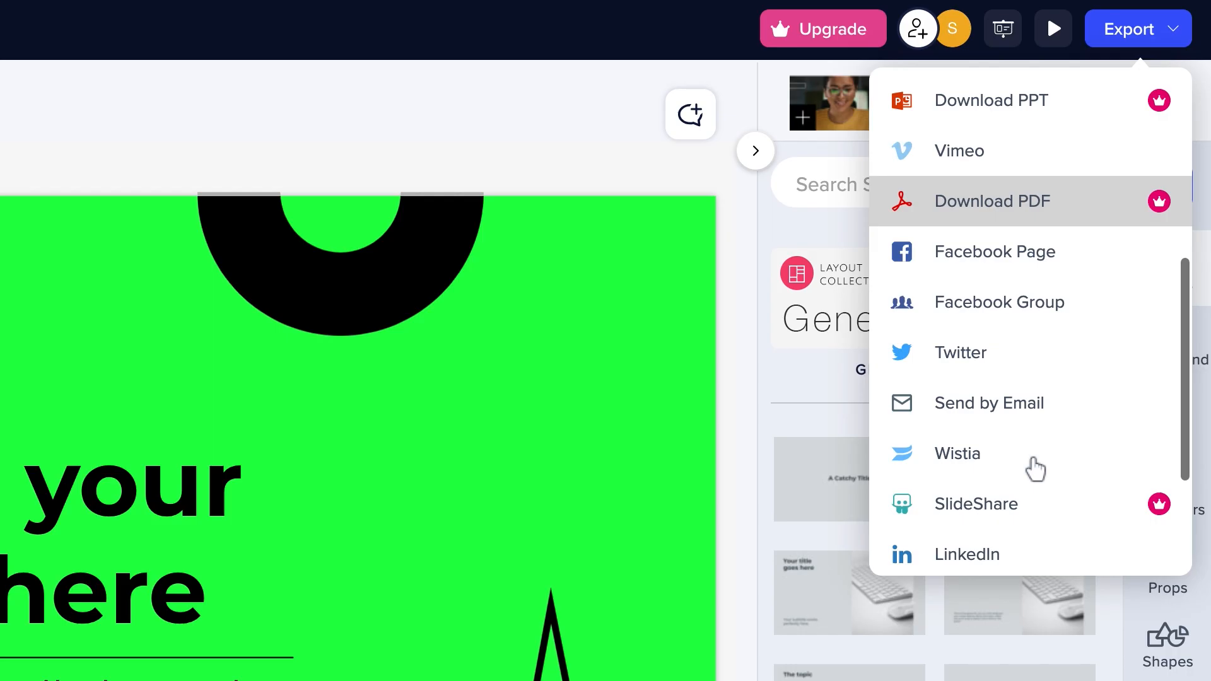
pyautogui.scroll(-3)
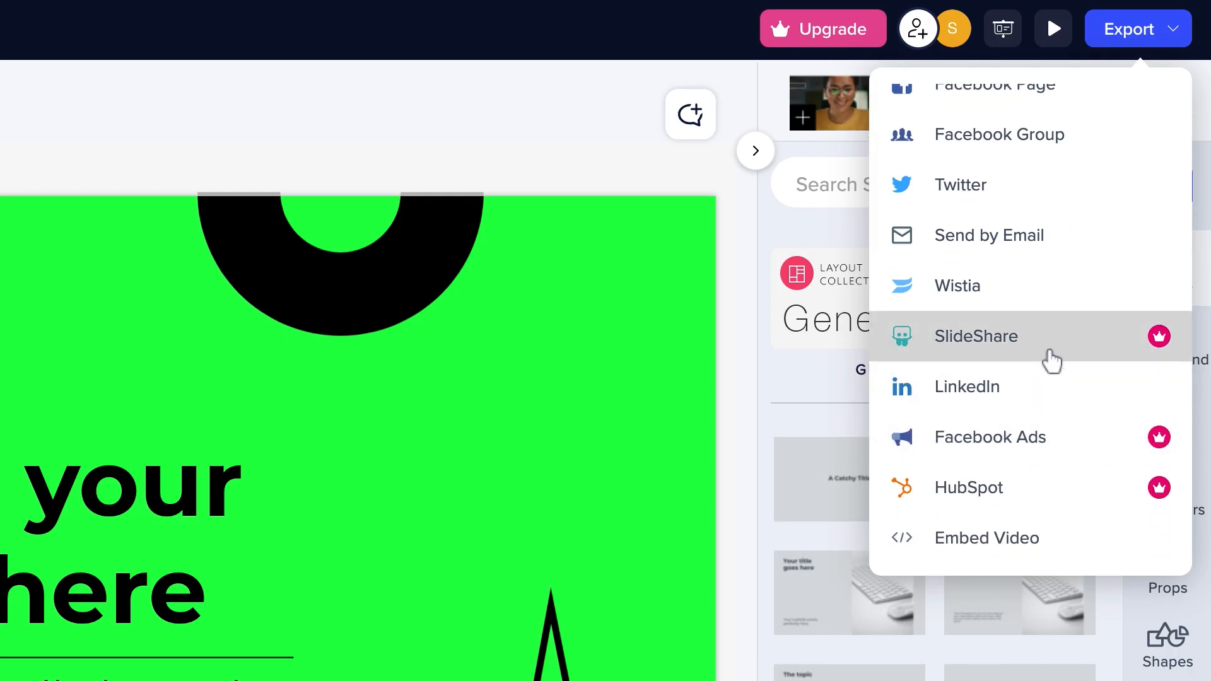
pyautogui.moveTo(1041, 485)
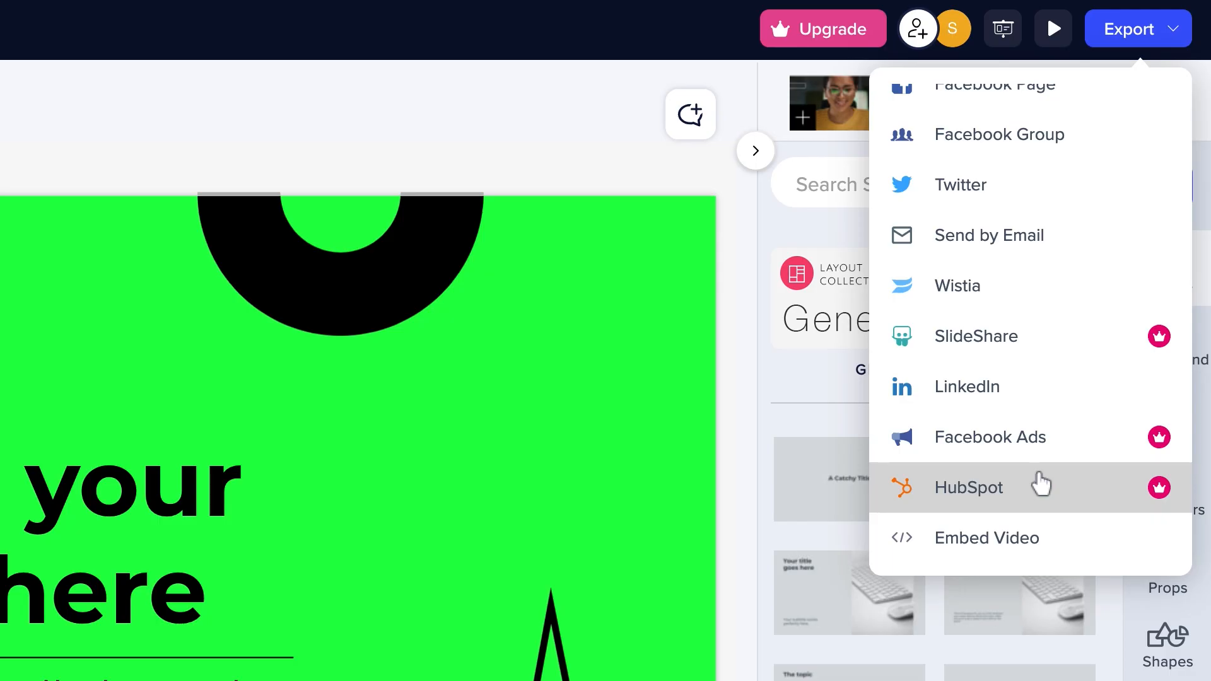
pyautogui.scroll(3)
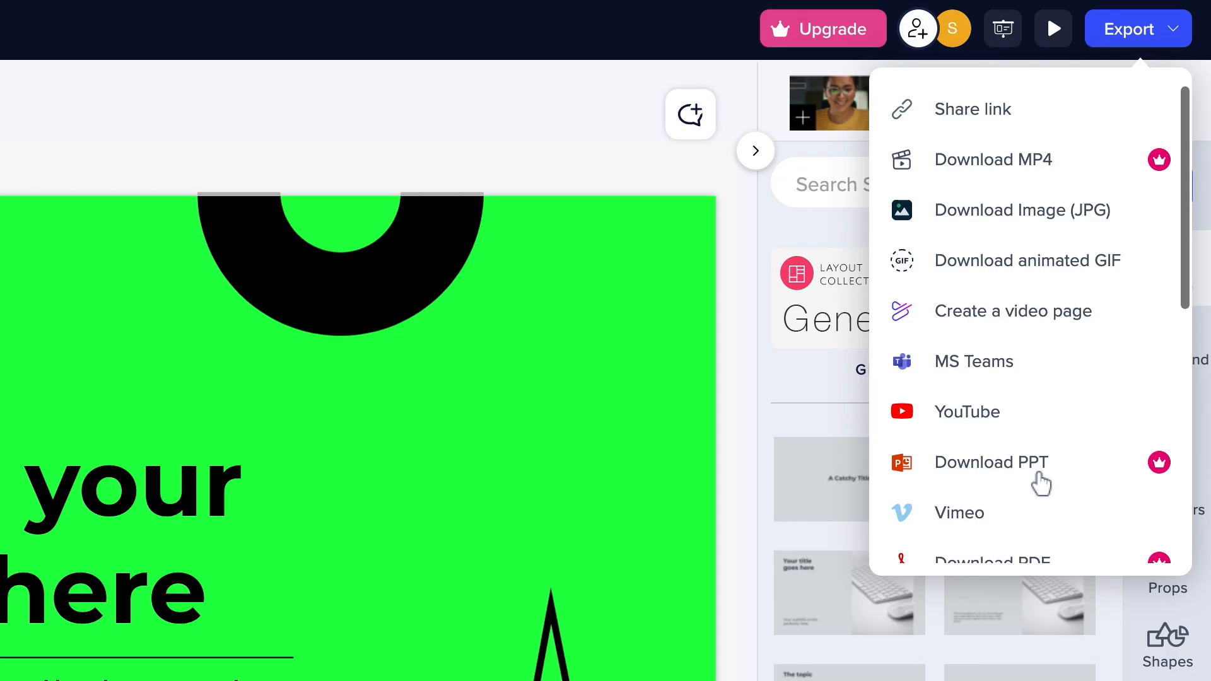
pyautogui.moveTo(1046, 410)
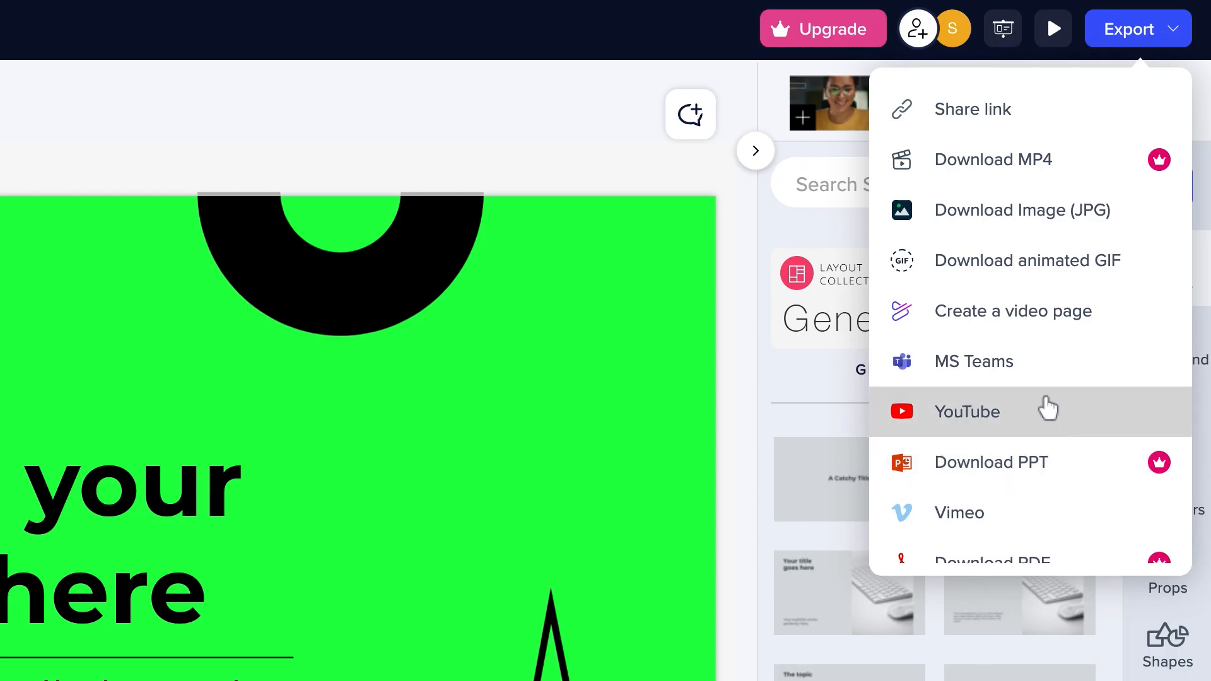
pyautogui.moveTo(1090, 269)
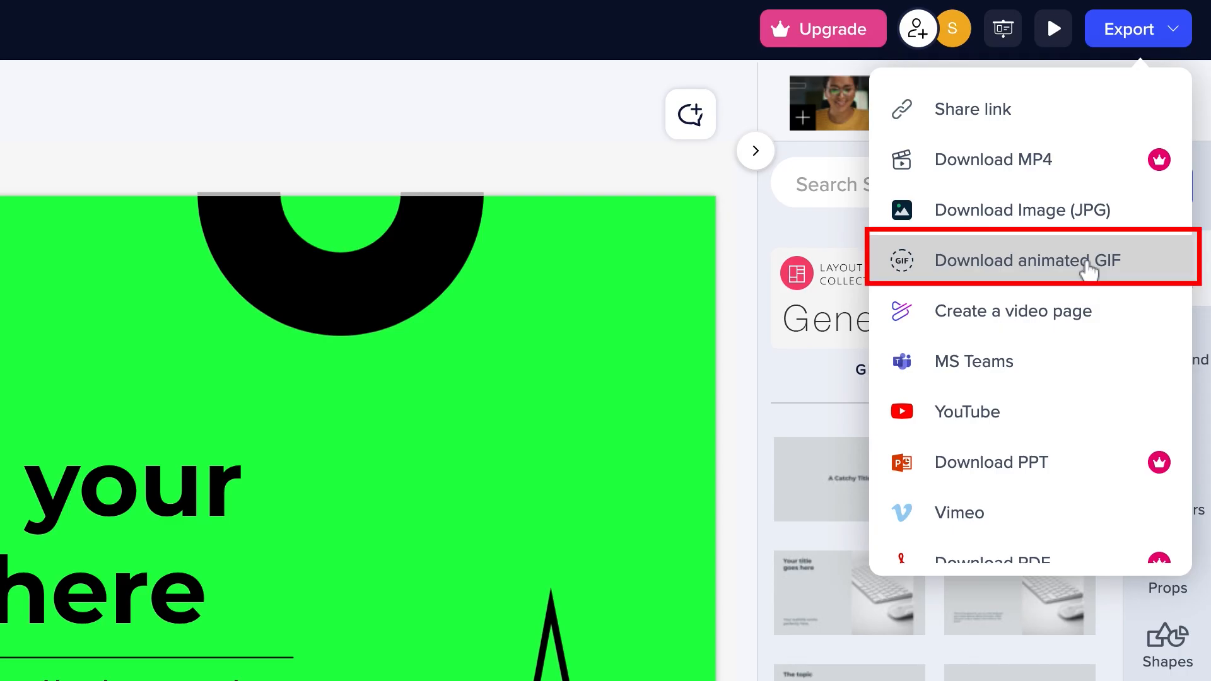
# Open the animated GIF export preview and view its Small, Medium and Large sizes.
pyautogui.click(1024, 260)
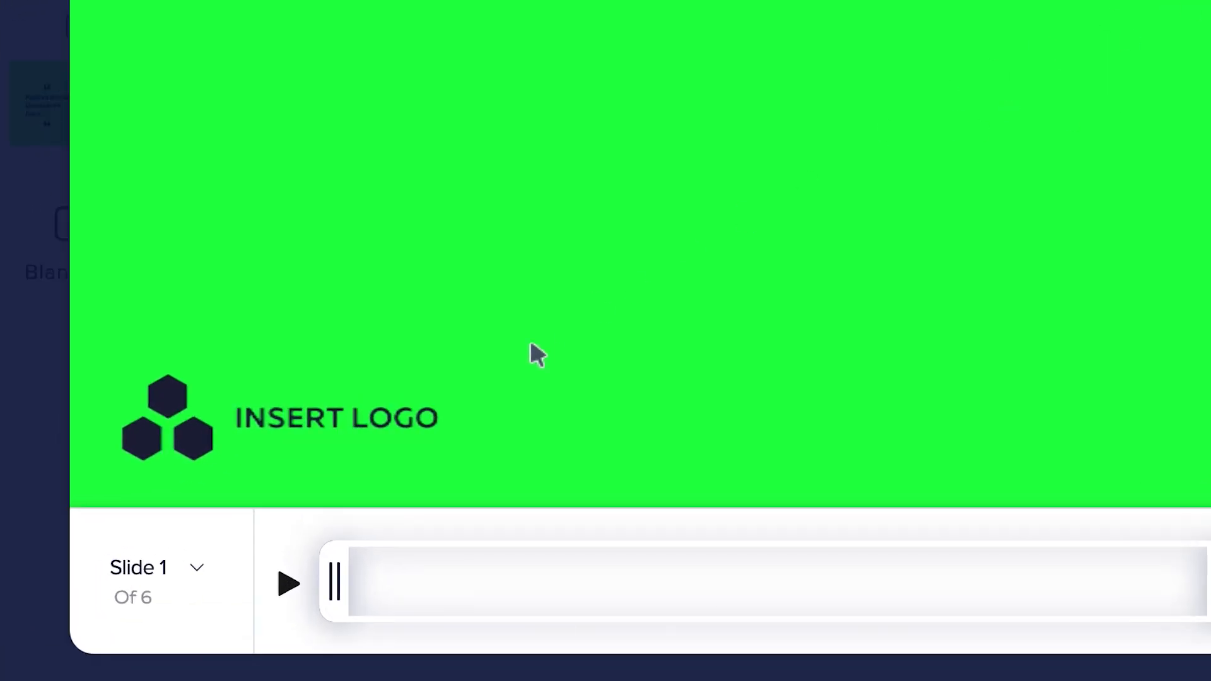
pyautogui.click(138, 568)
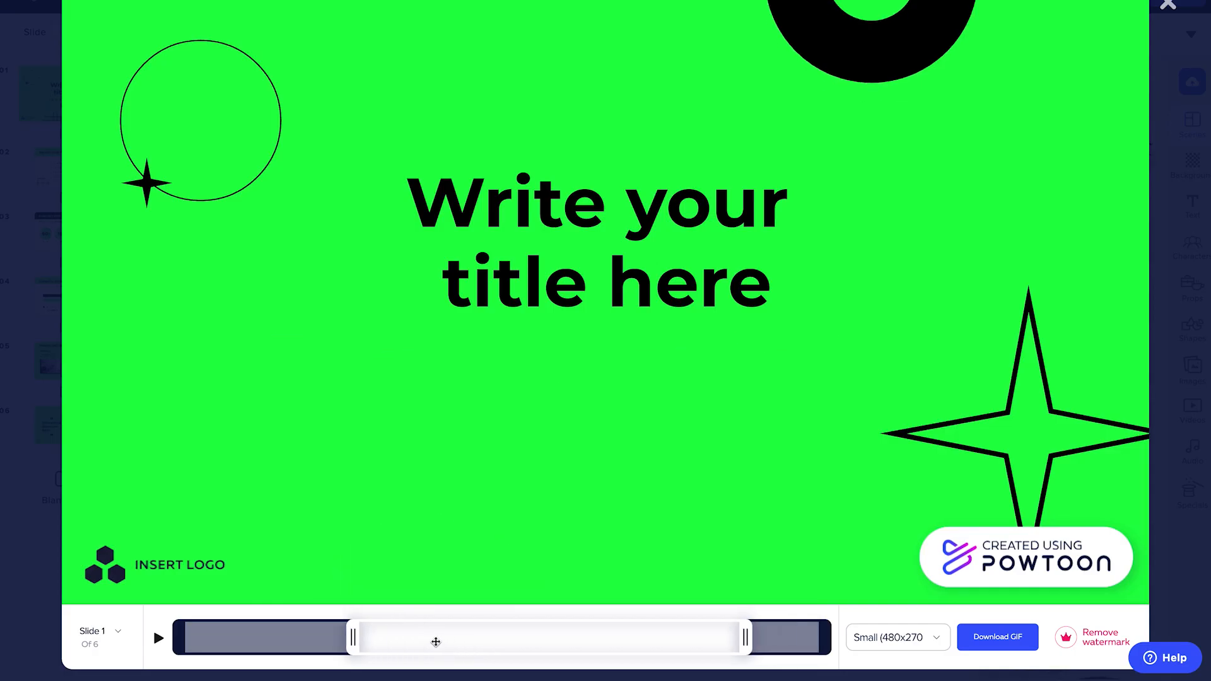
pyautogui.moveTo(789, 644)
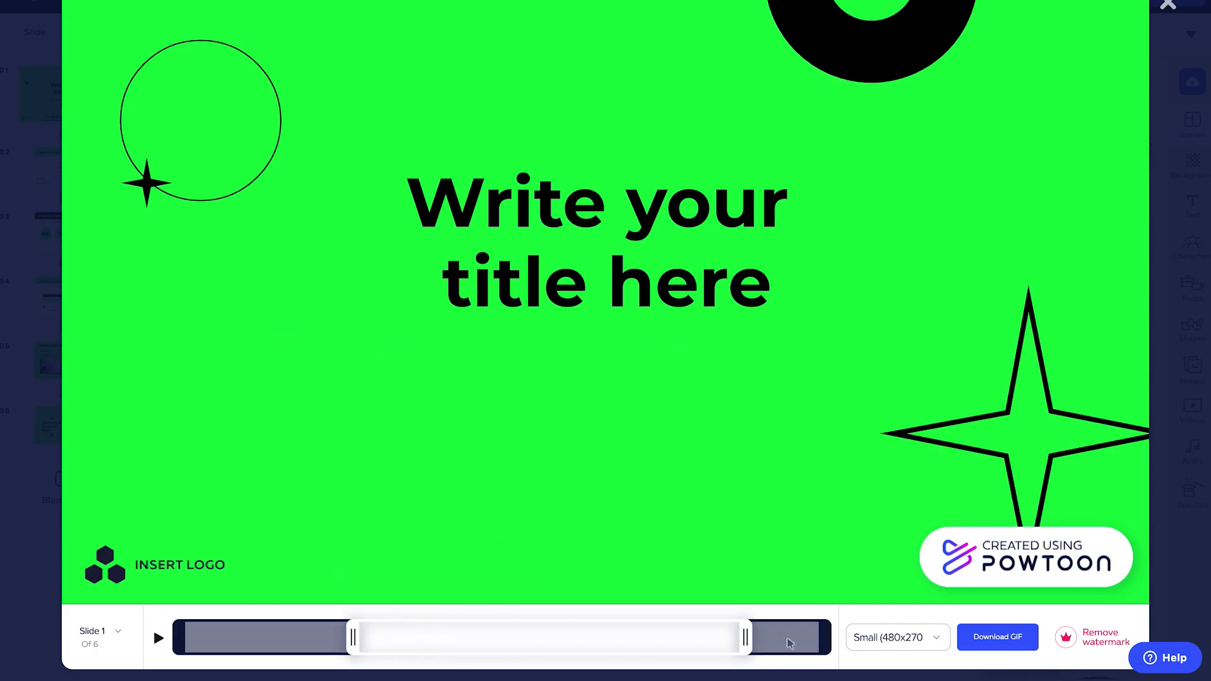
pyautogui.click(894, 637)
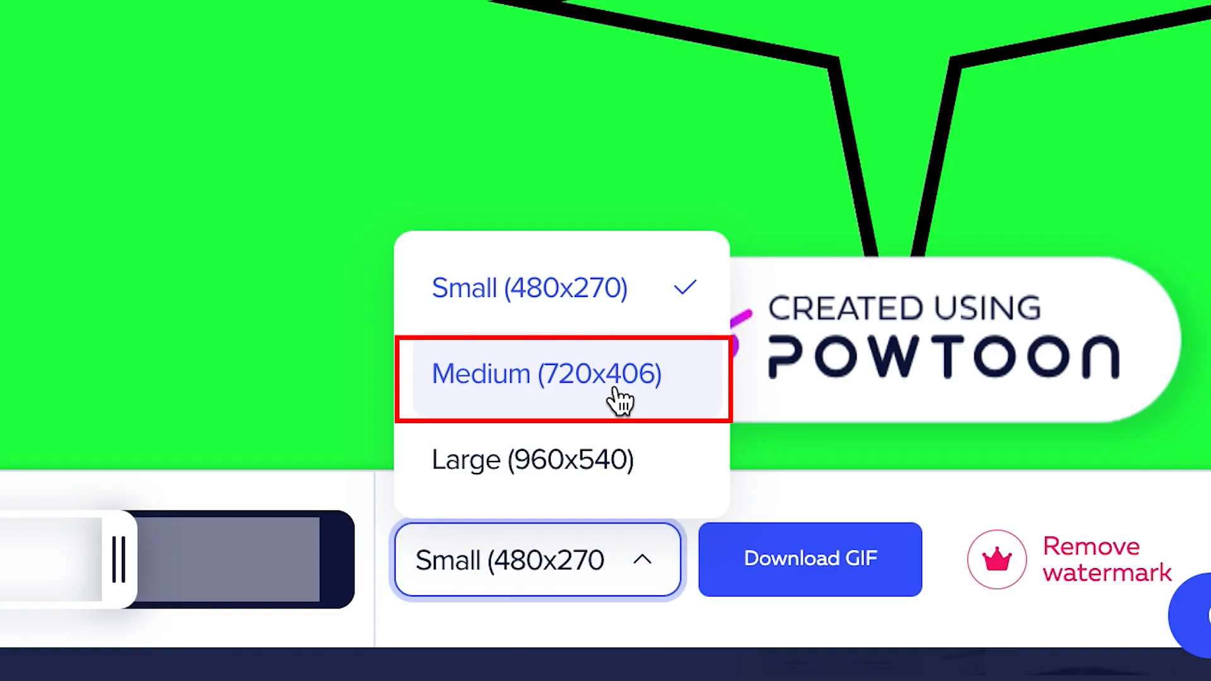
pyautogui.moveTo(595, 460)
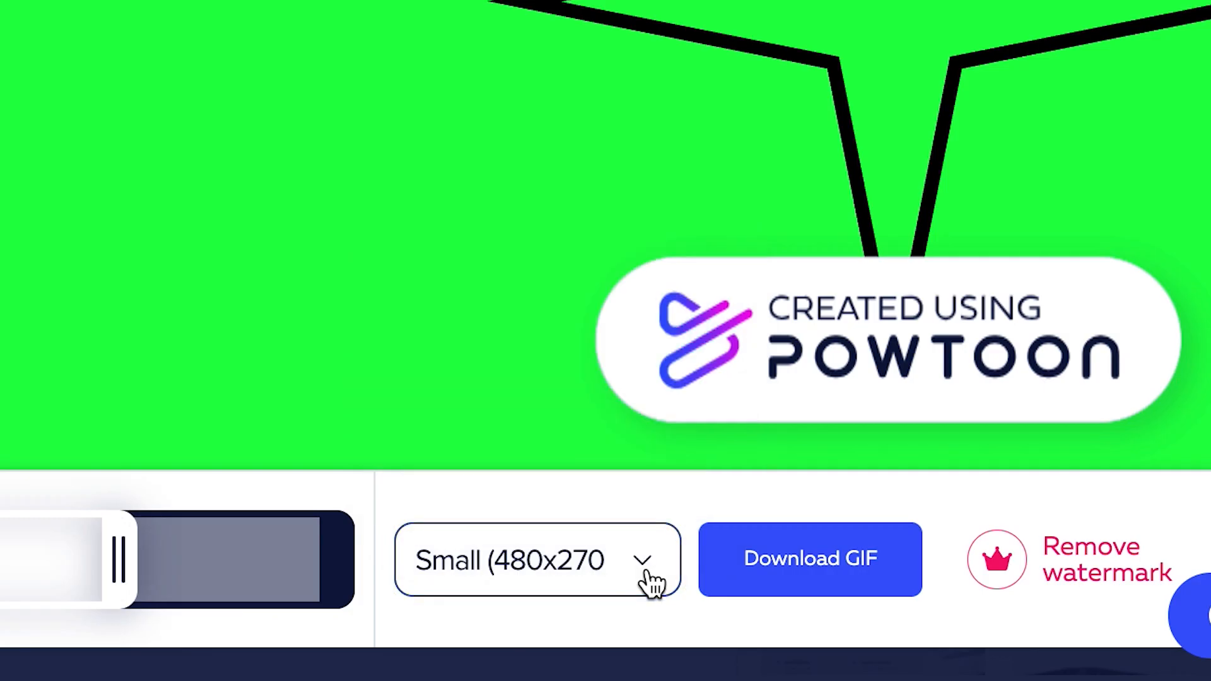
pyautogui.moveTo(809, 568)
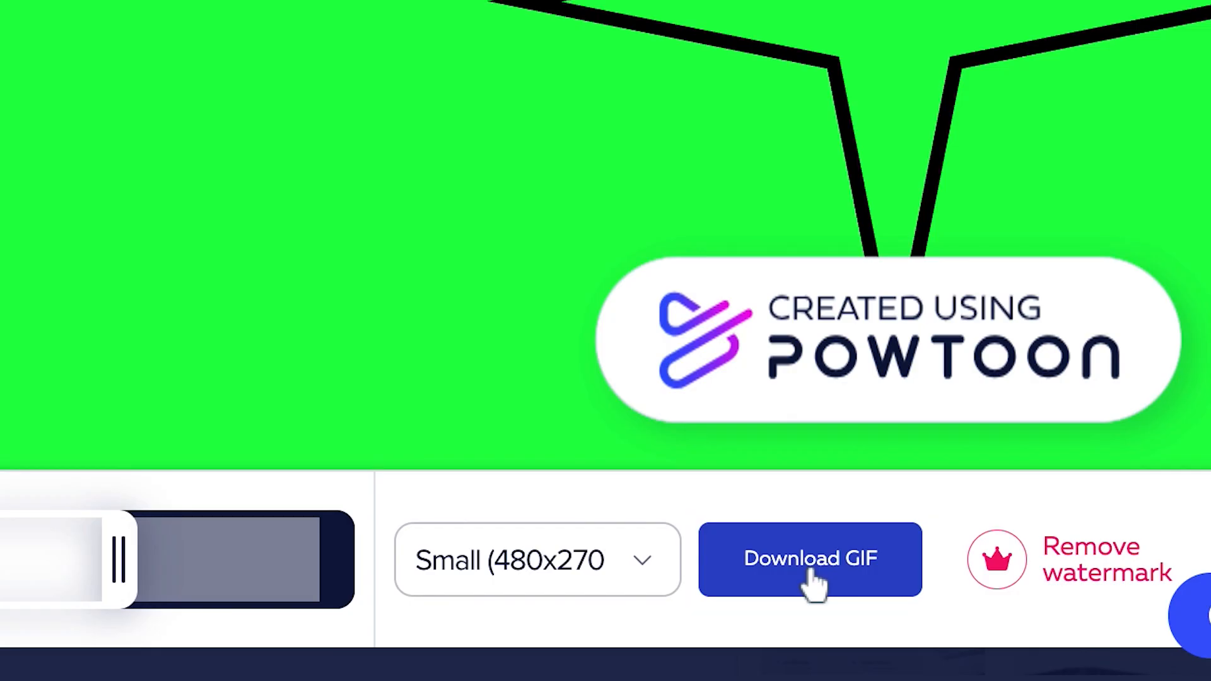
# Download the animated GIF, then bring the export destinations list back up.
pyautogui.click(809, 559)
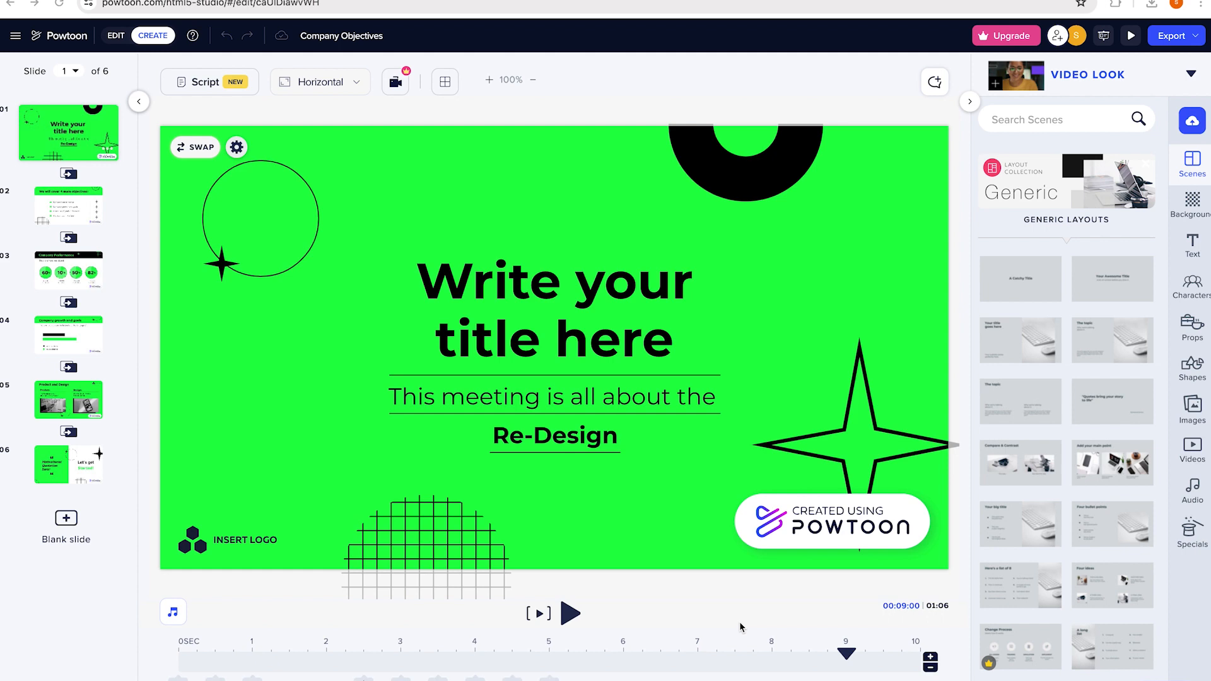
pyautogui.moveTo(1021, 161)
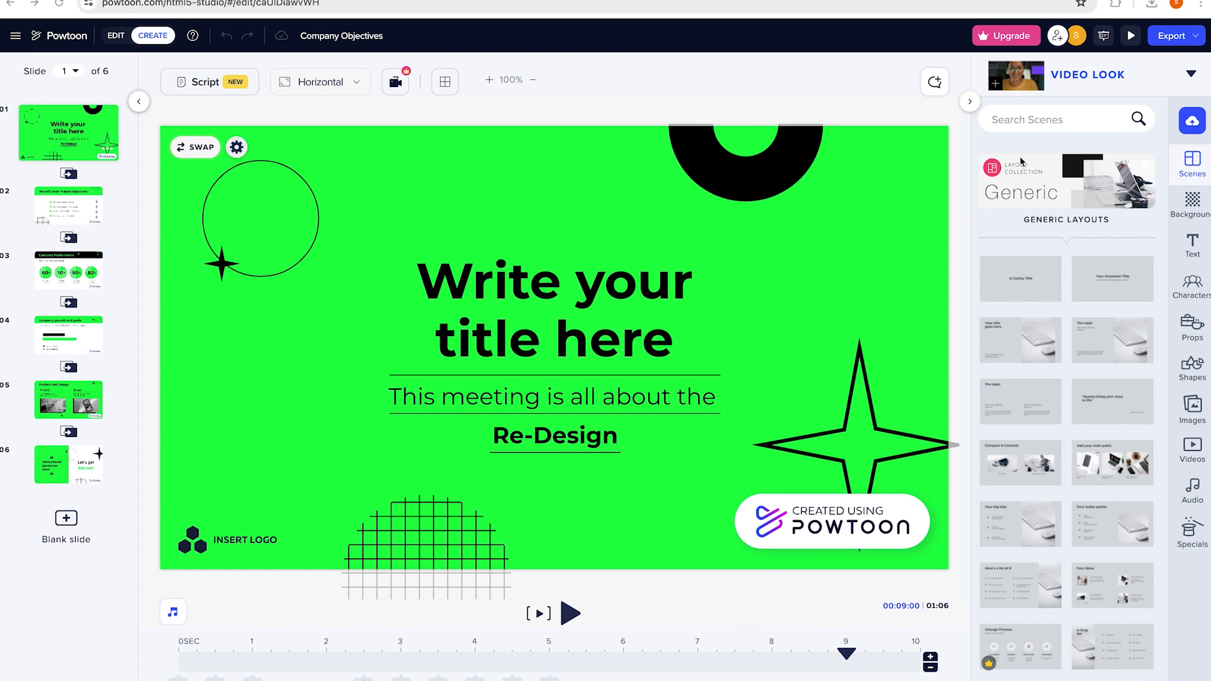
pyautogui.click(1171, 36)
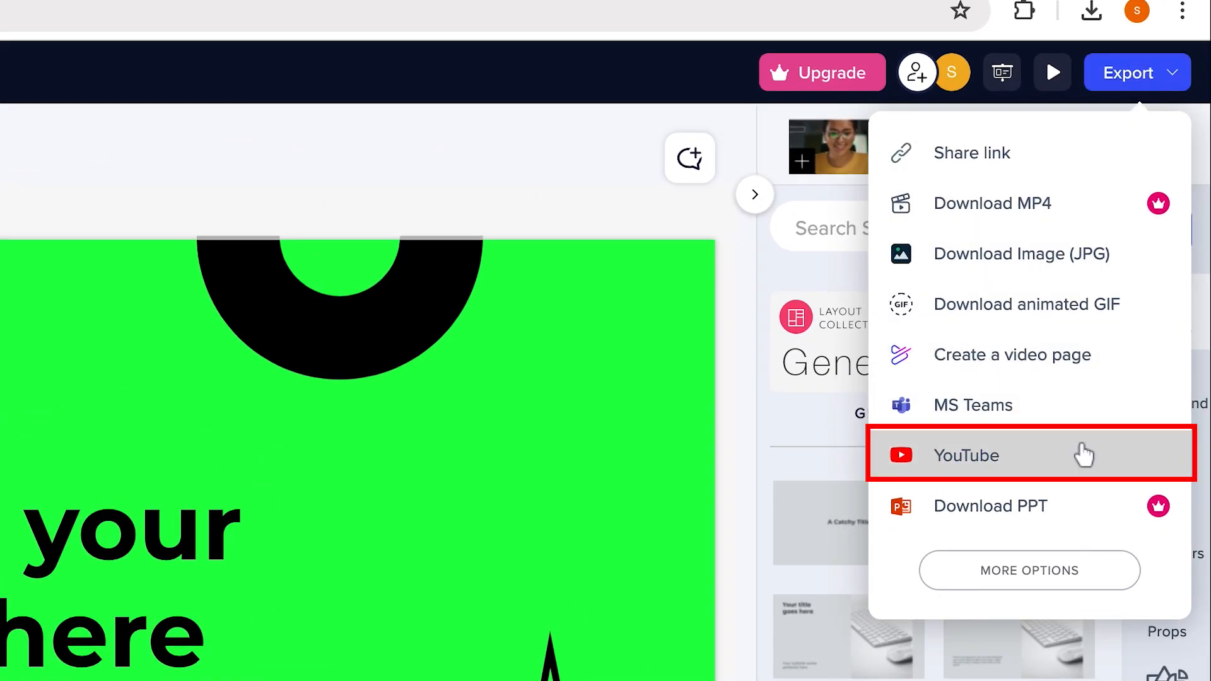
pyautogui.moveTo(980, 464)
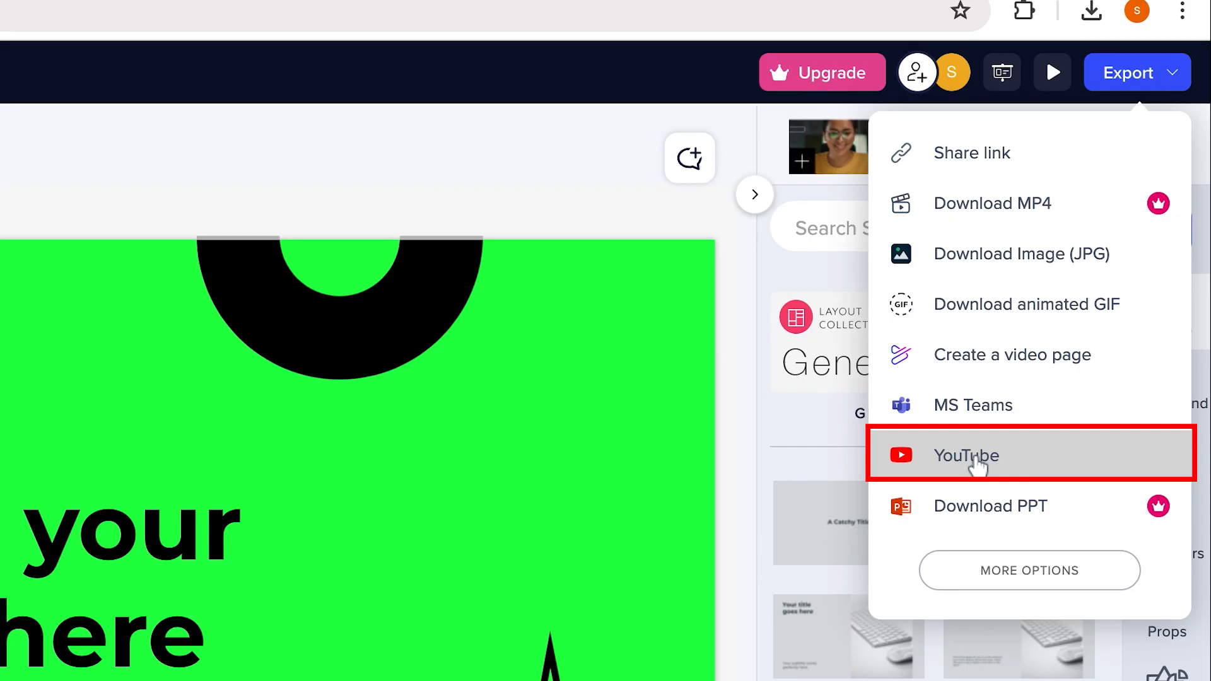
# Choose YouTube as the export destination to open the Upload To YouTube wizard.
pyautogui.click(966, 456)
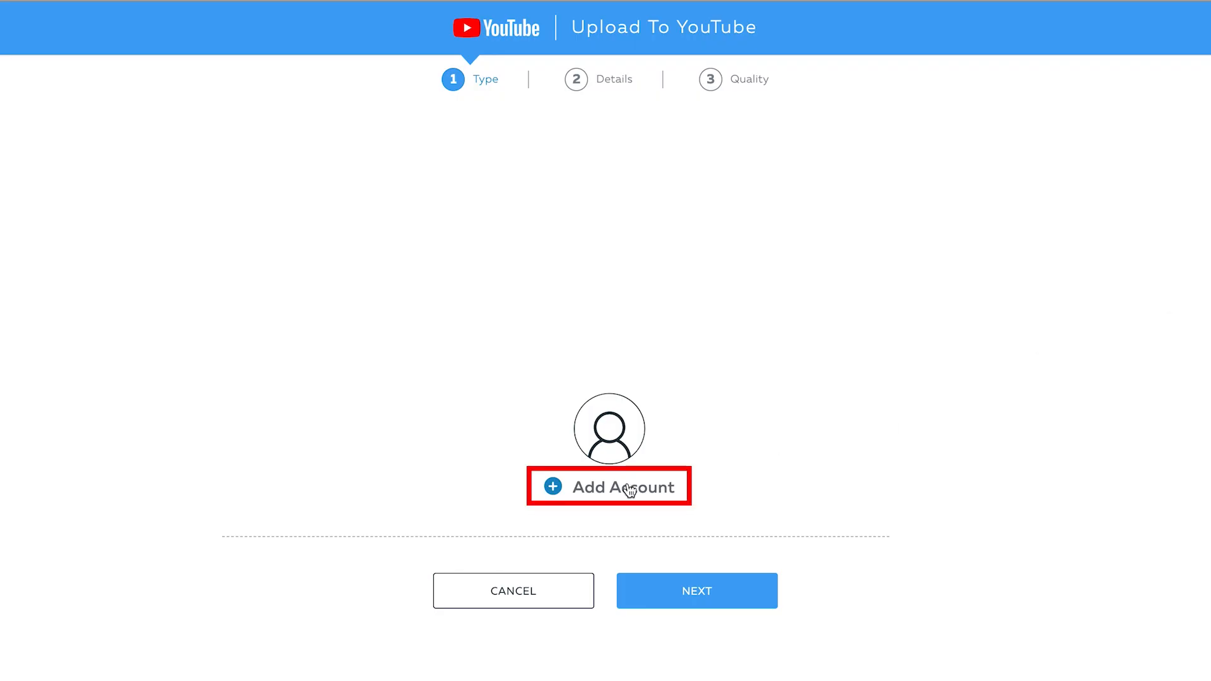
# Add the existing Google account and allow Powtoon to manage YouTube.
pyautogui.click(609, 487)
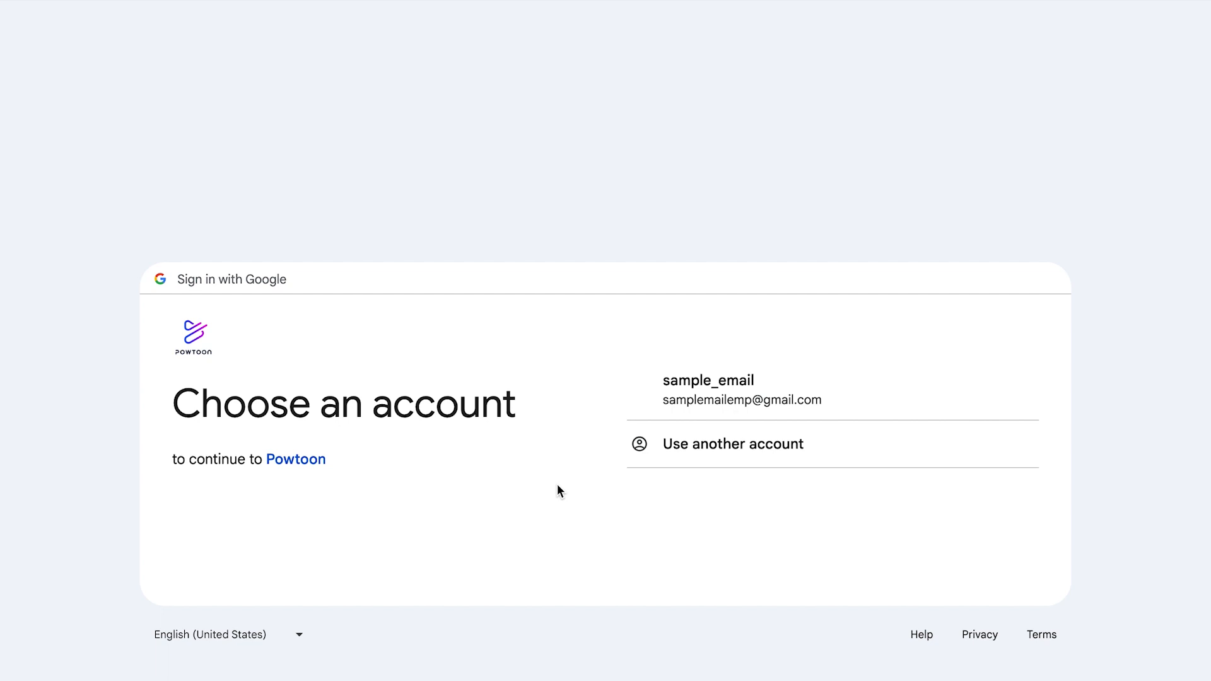
pyautogui.scroll(3)
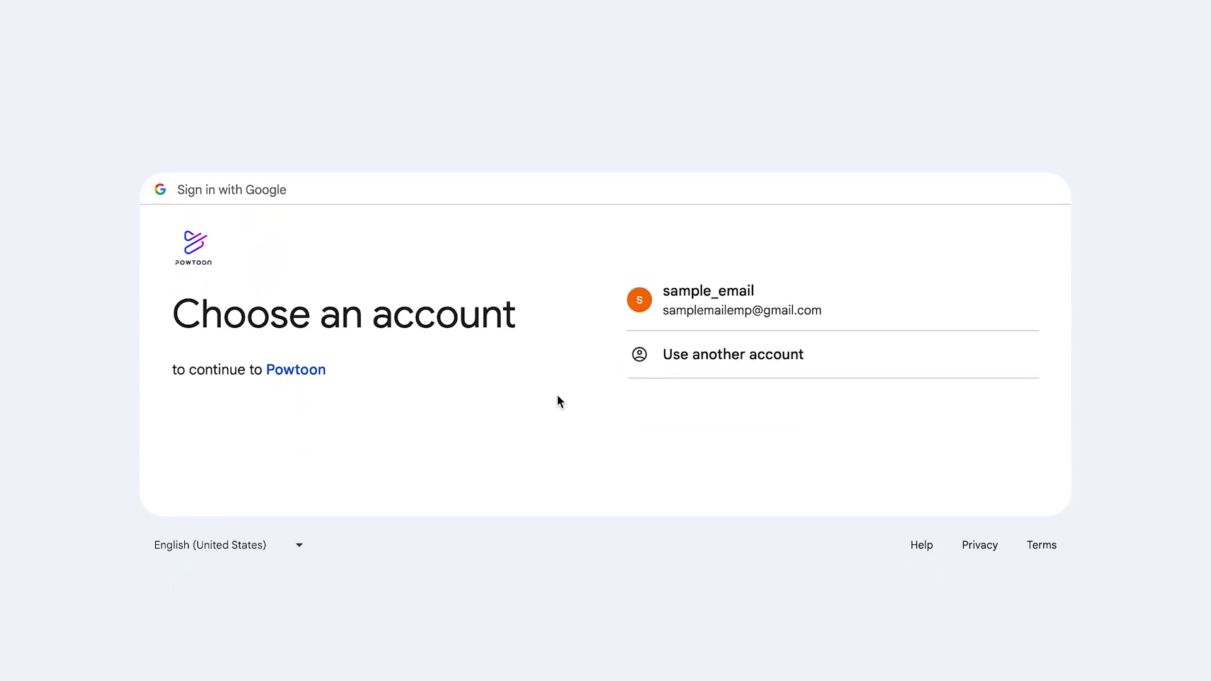
pyautogui.click(830, 300)
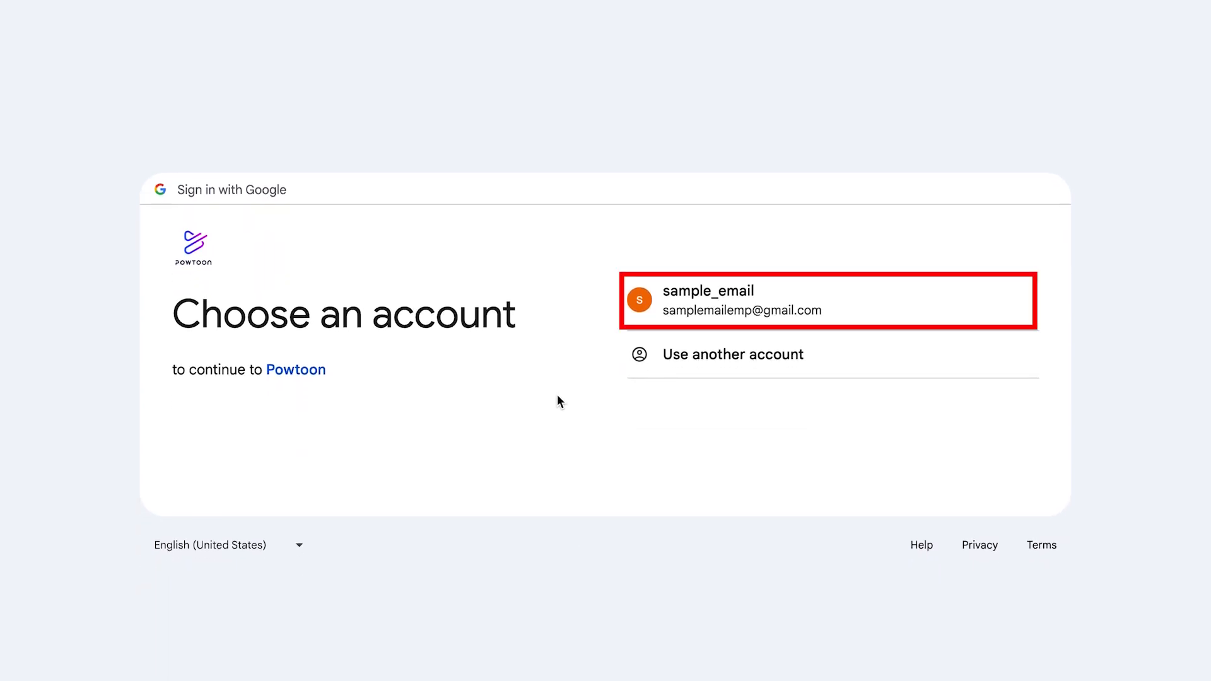
pyautogui.moveTo(717, 316)
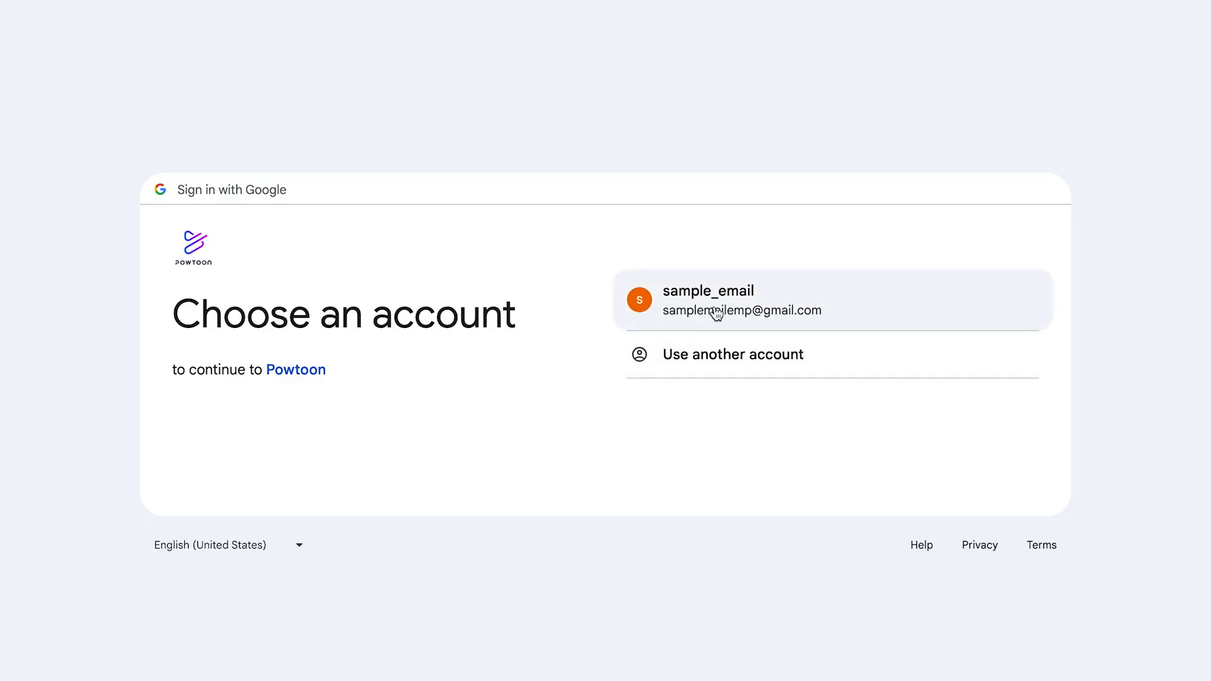
pyautogui.click(708, 300)
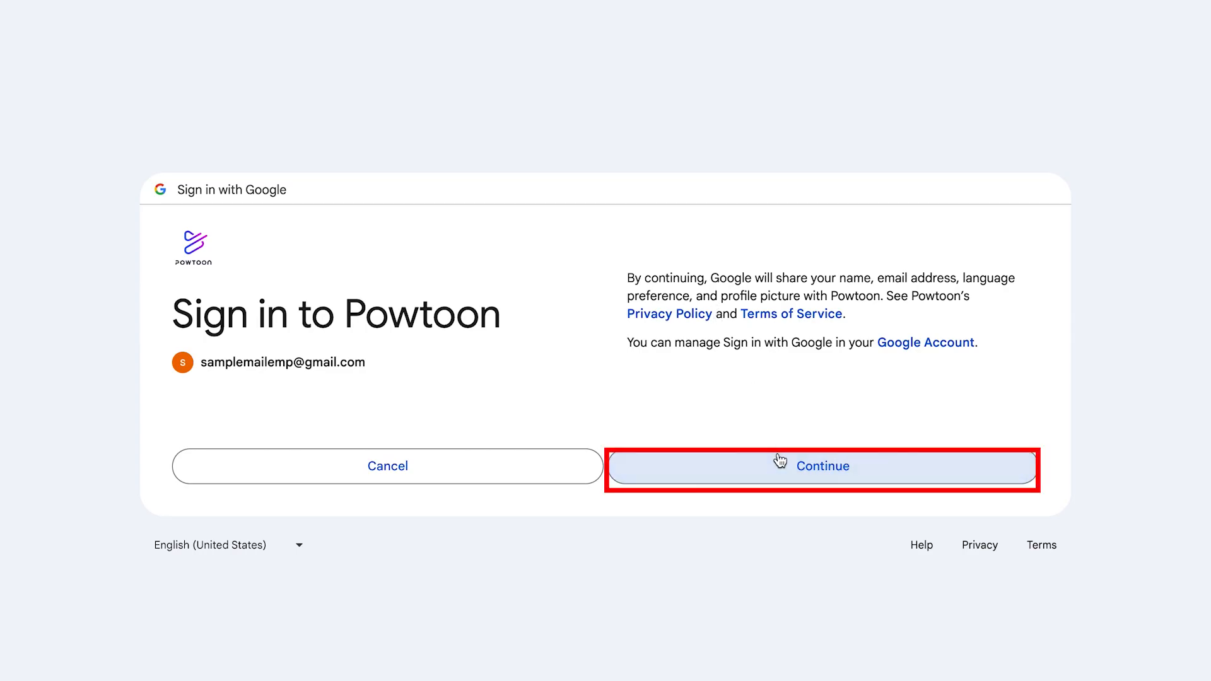
pyautogui.click(822, 465)
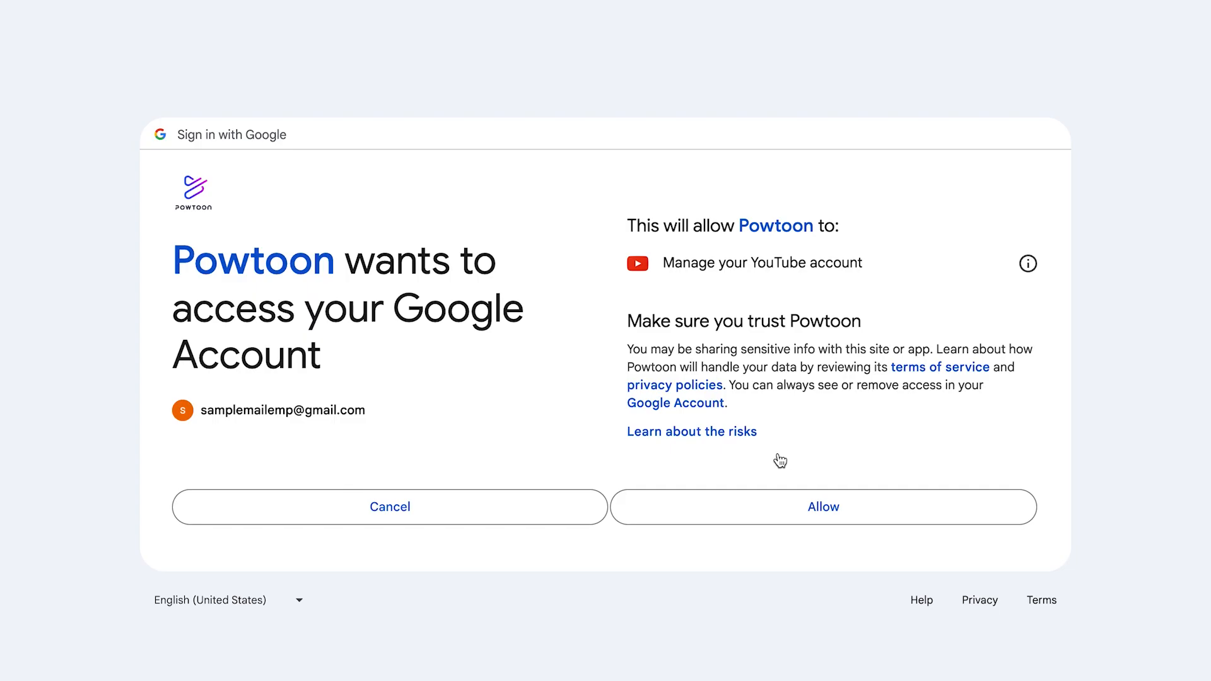
pyautogui.moveTo(790, 488)
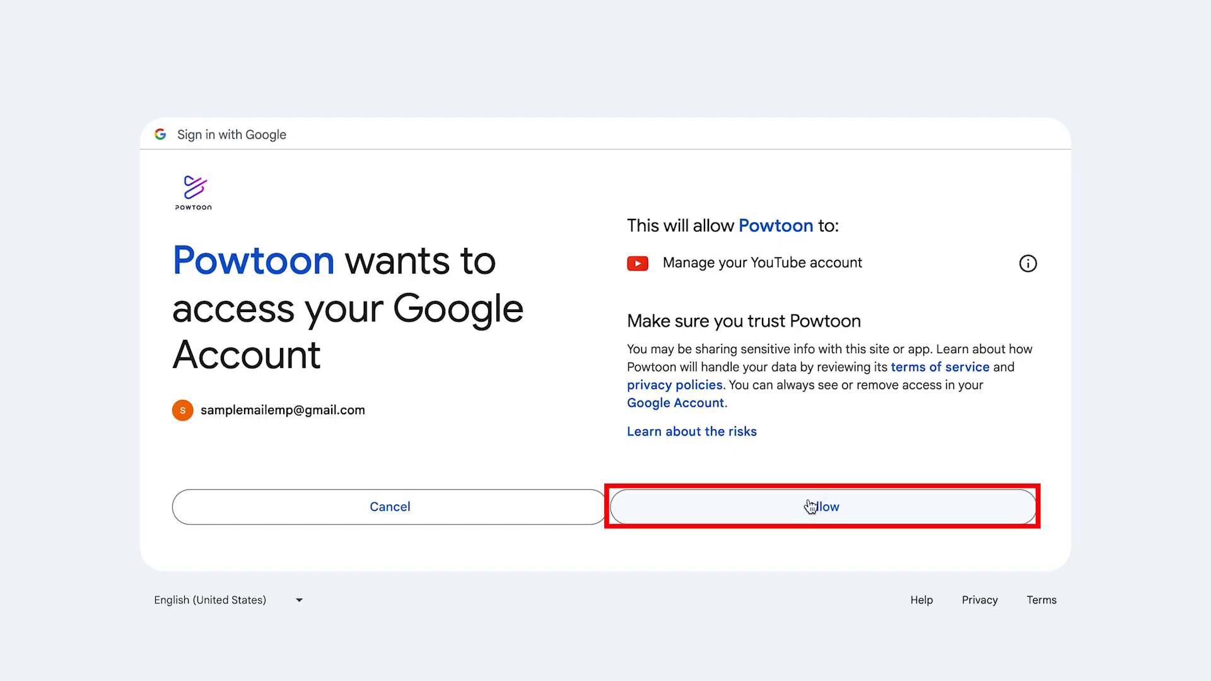
pyautogui.click(821, 506)
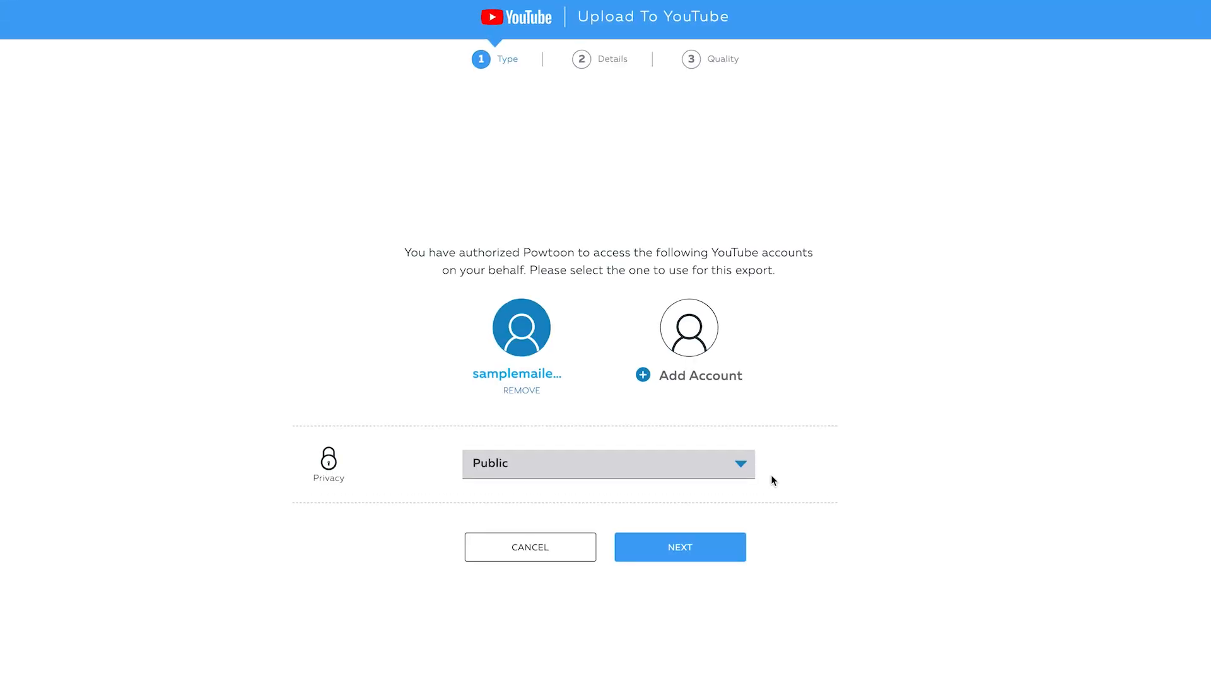
pyautogui.moveTo(758, 474)
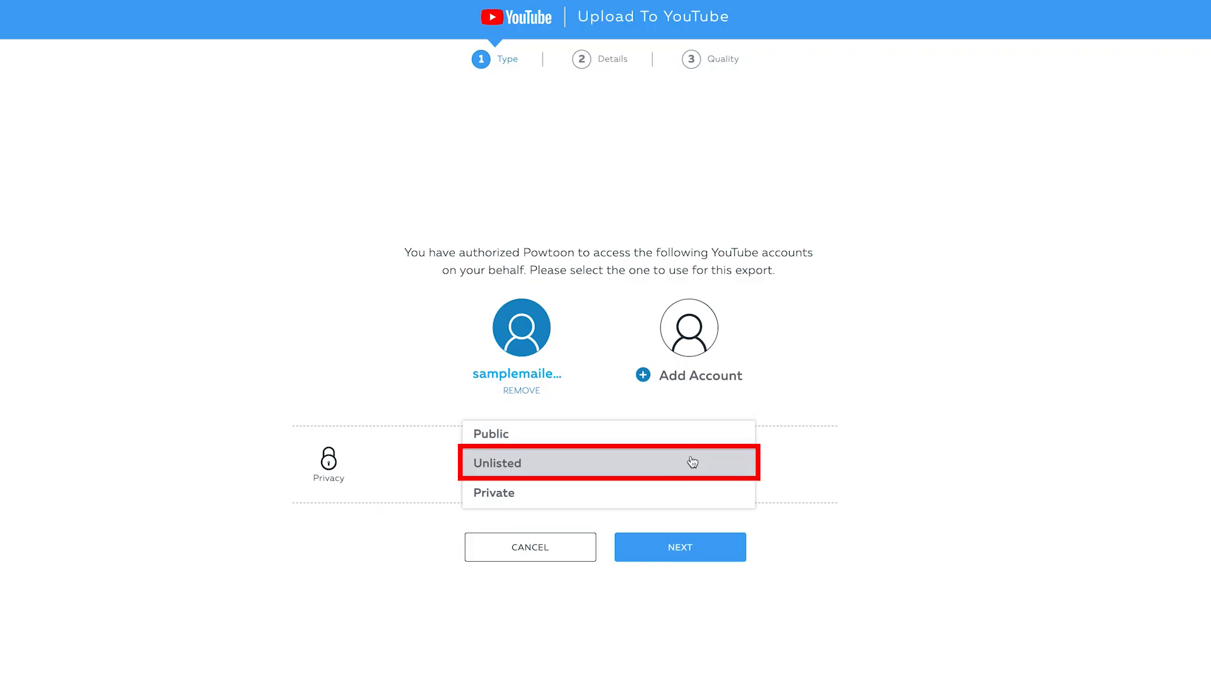
pyautogui.moveTo(688, 492)
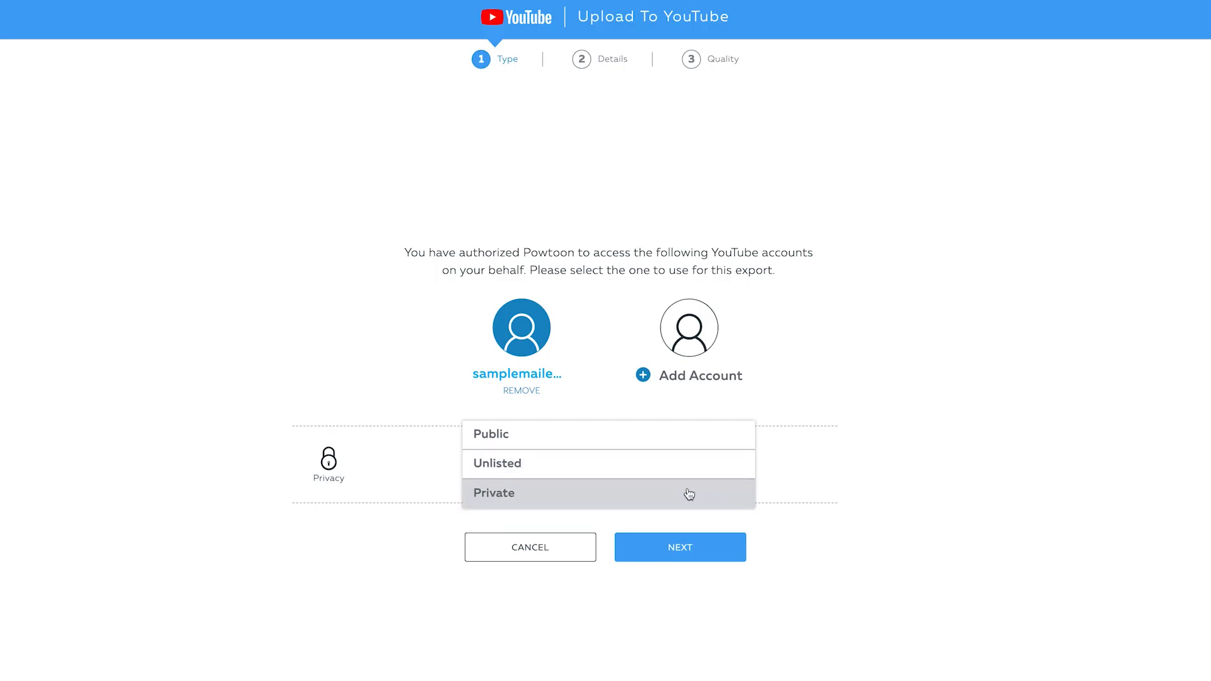
# Set YouTube privacy to Public and advance to the video details step.
pyautogui.click(491, 433)
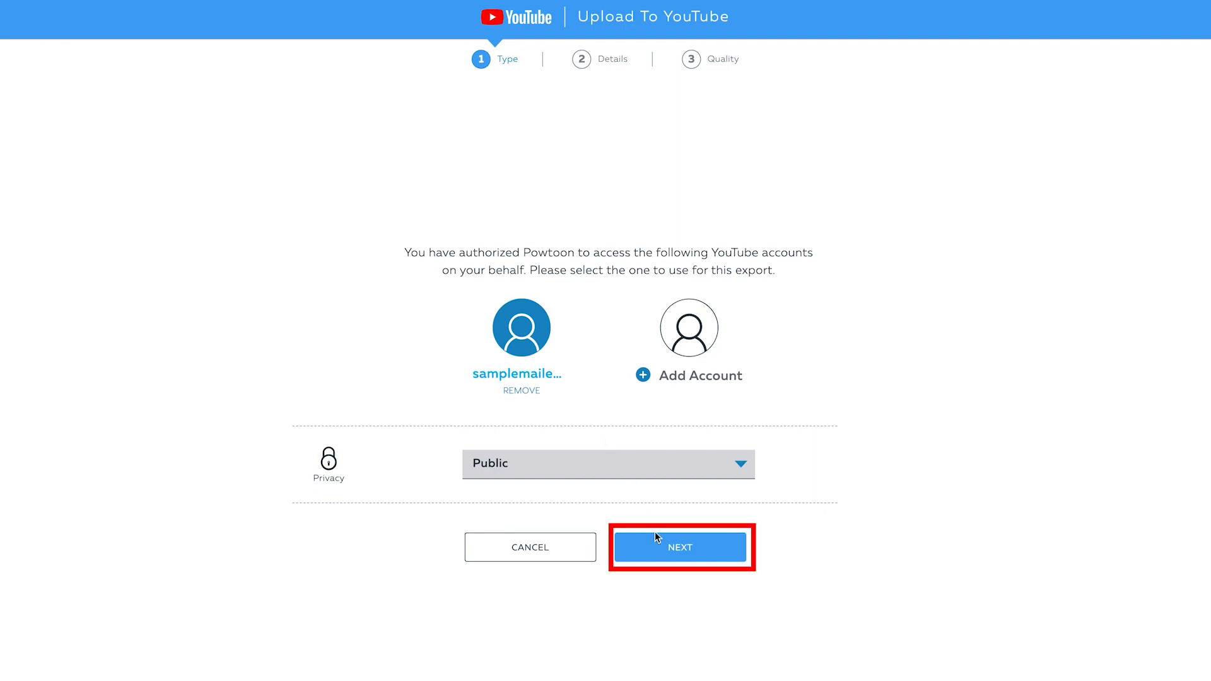
pyautogui.click(679, 547)
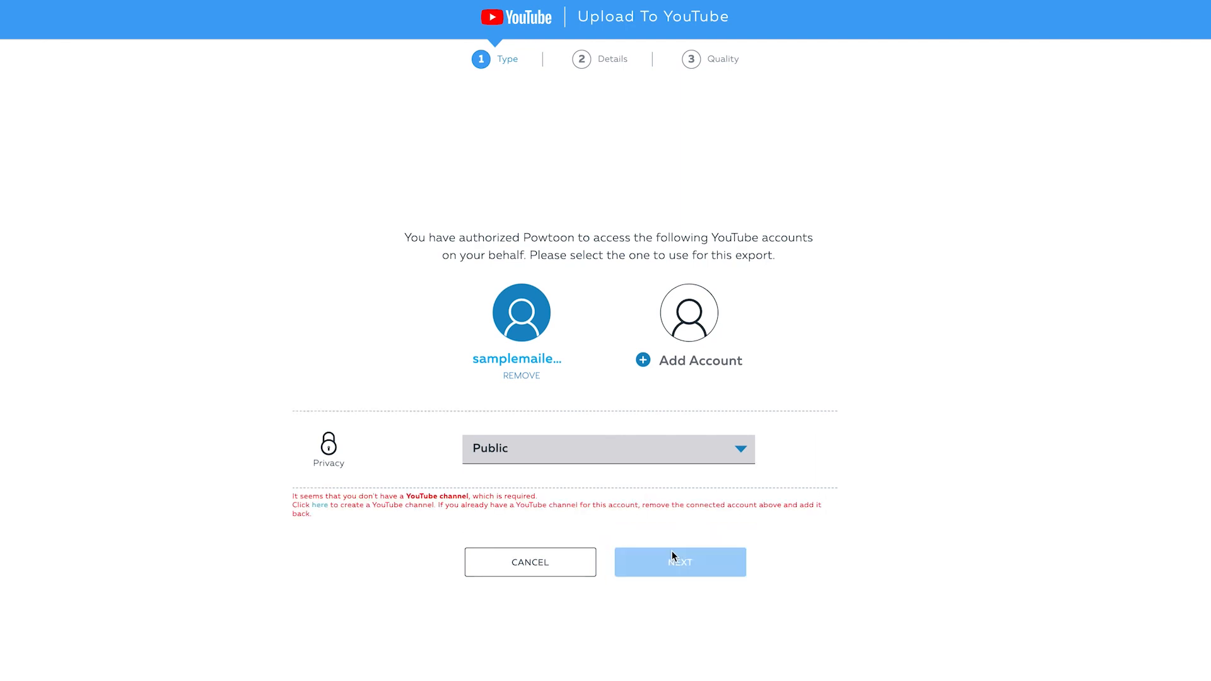
pyautogui.scroll(-3)
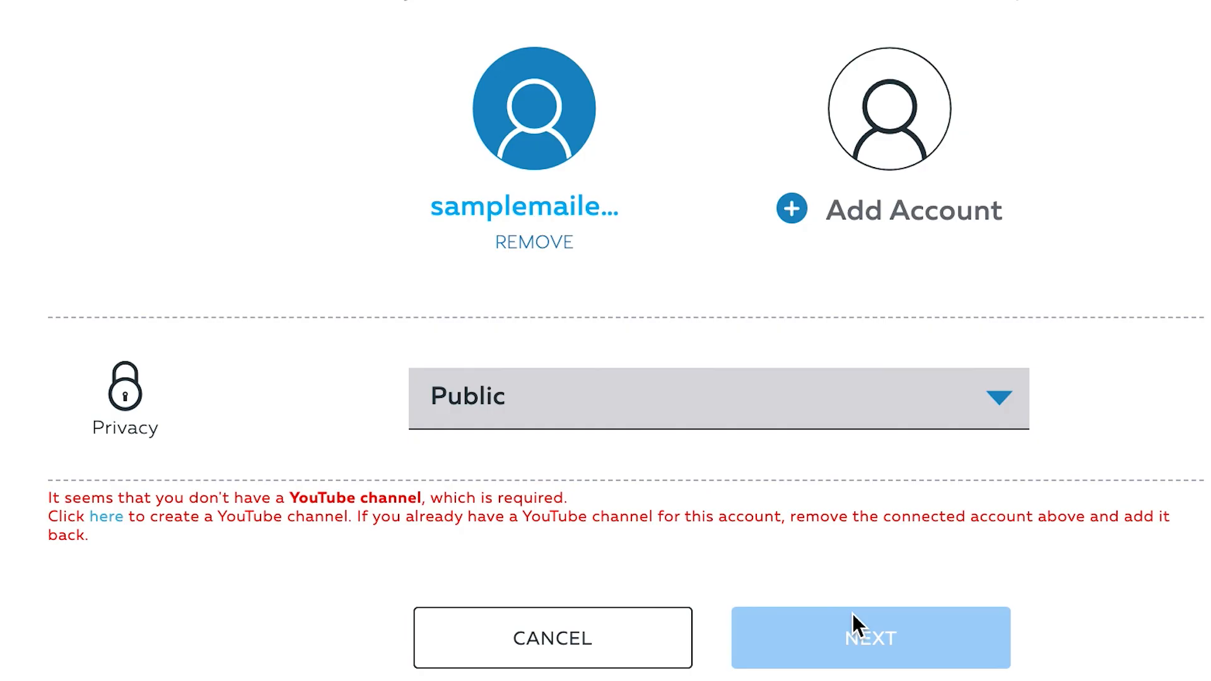
pyautogui.click(870, 637)
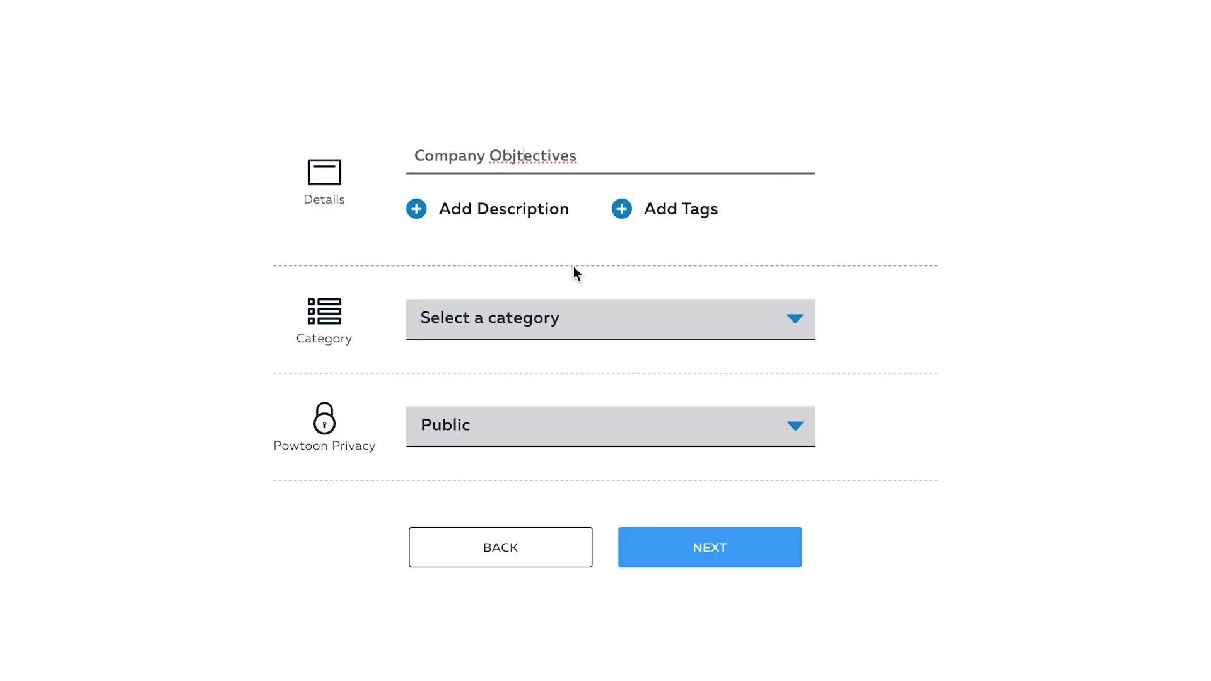
# Title the video 'TechTips' with Training category and Public privacy, then continue.
pyautogui.click(610, 154)
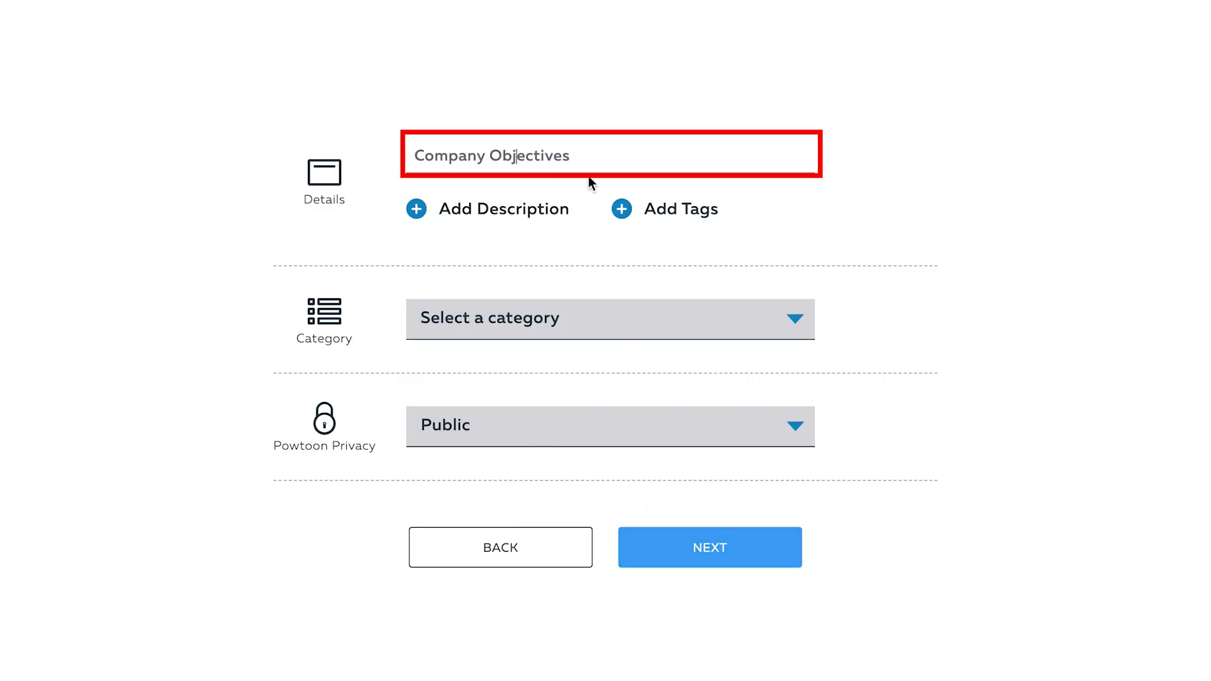
pyautogui.write('TechTips')
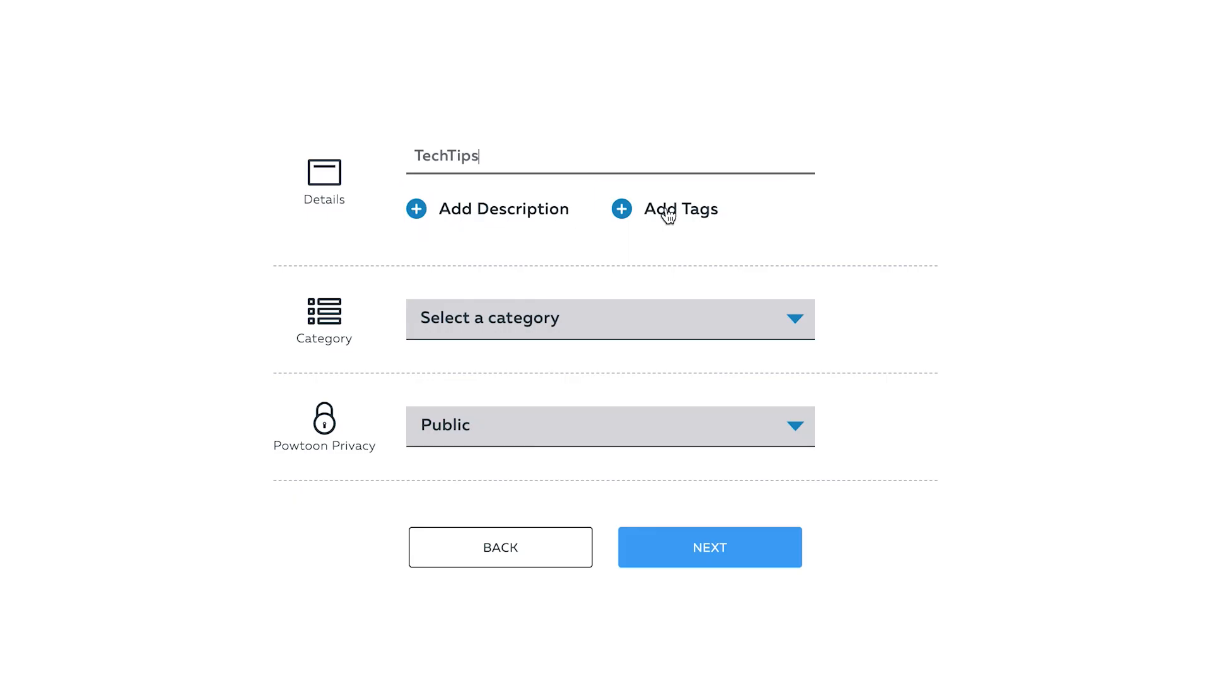
pyautogui.moveTo(800, 328)
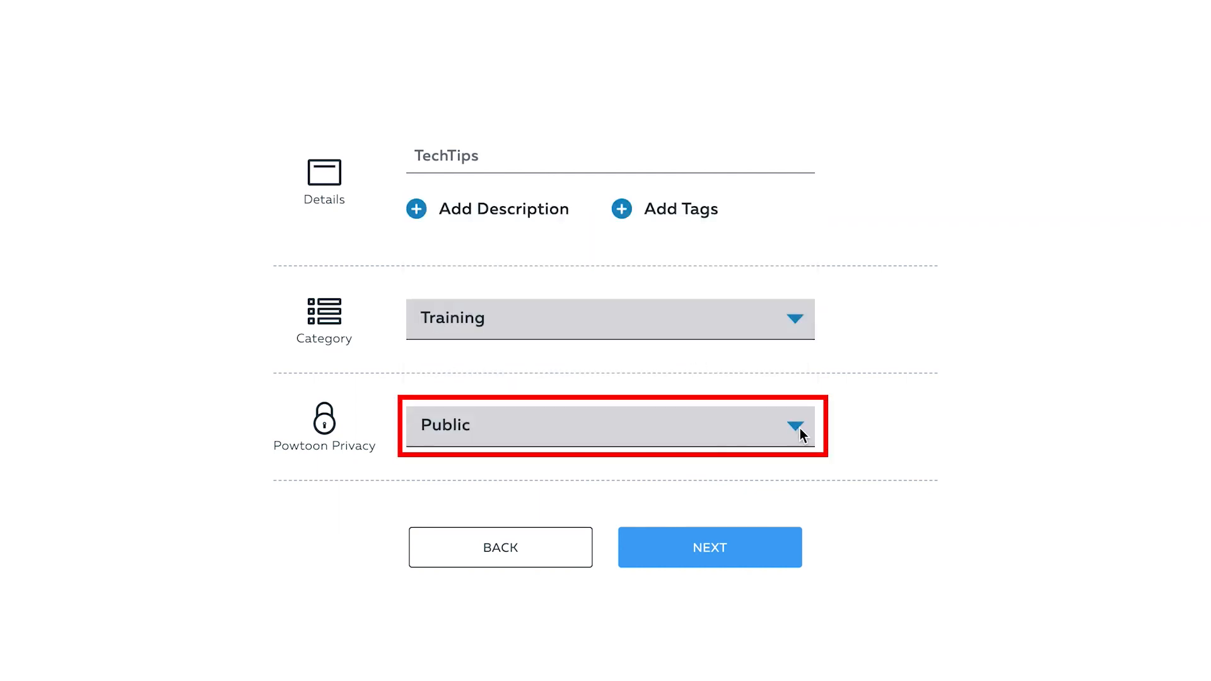
pyautogui.click(795, 426)
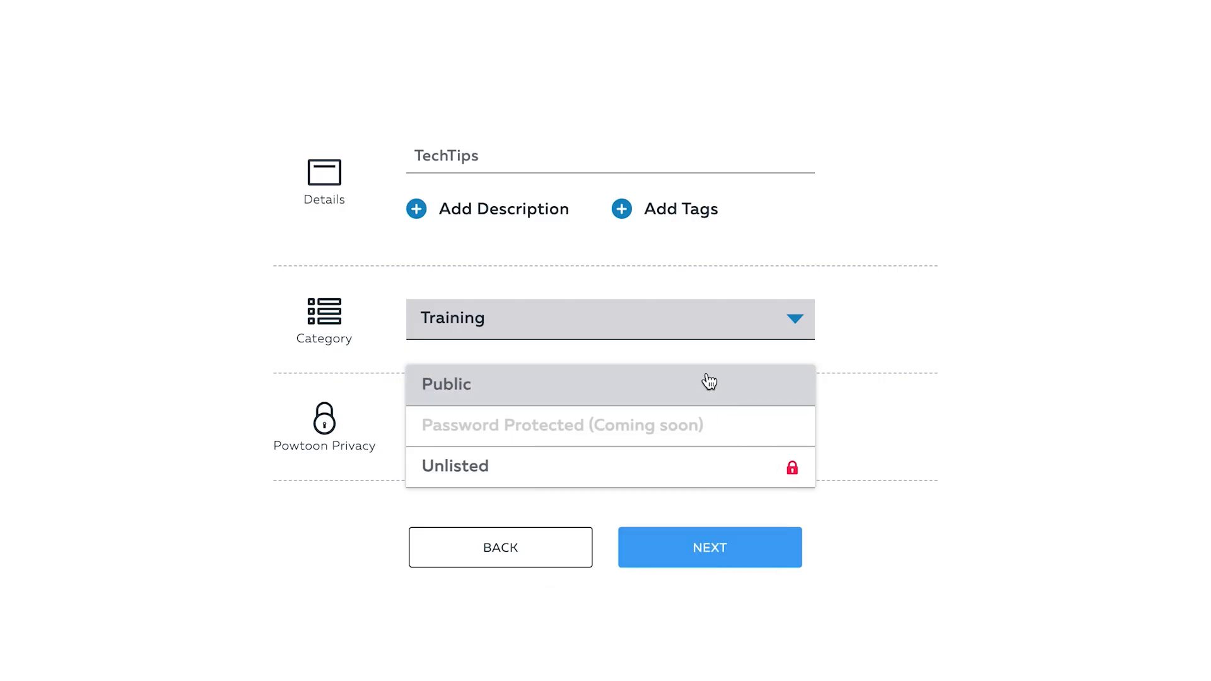
pyautogui.click(446, 384)
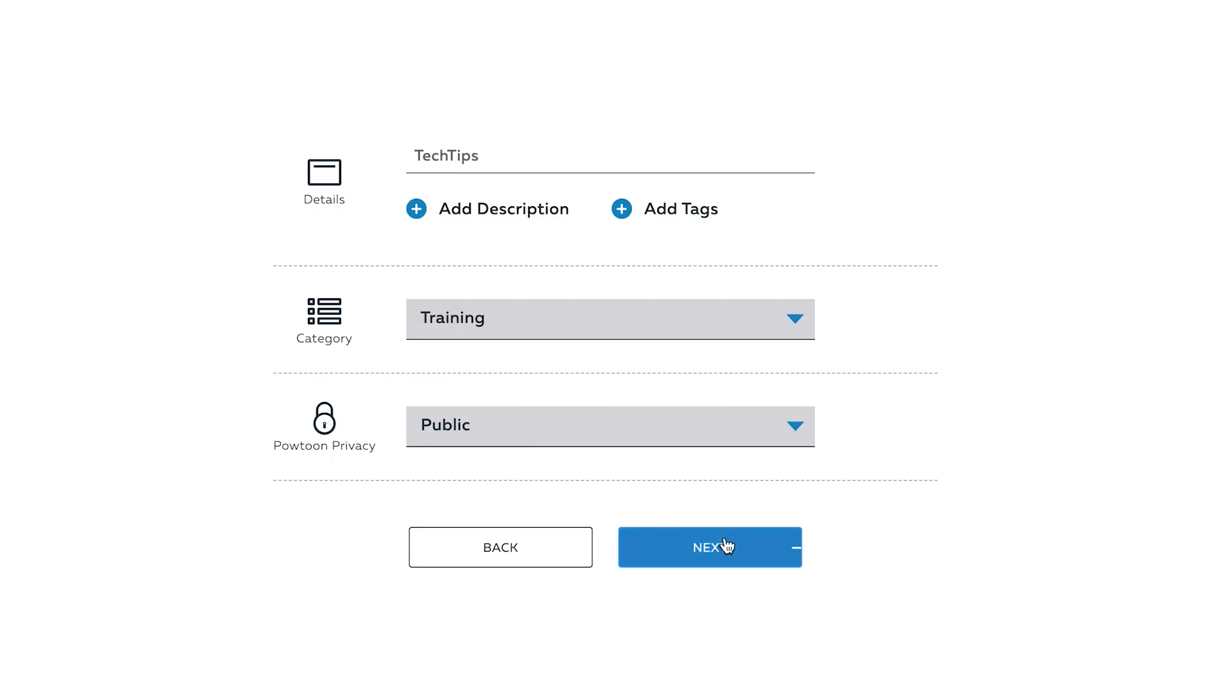
pyautogui.click(709, 547)
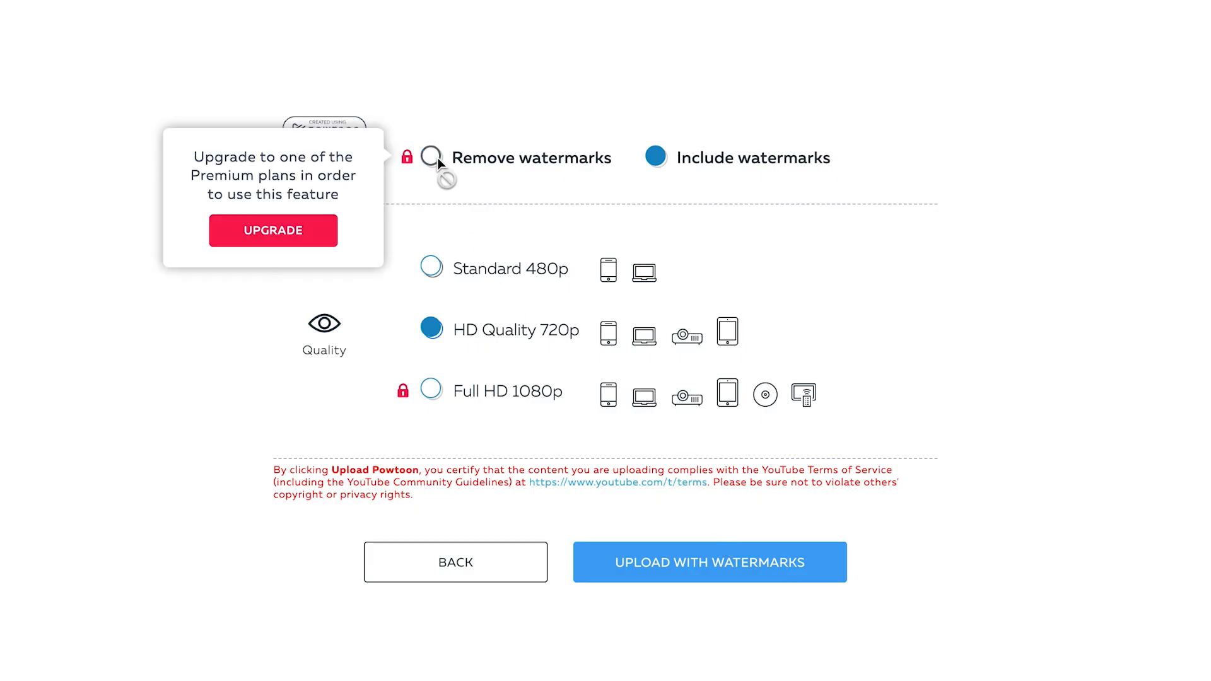
# Keep watermarks included and choose HD 720p upload quality.
pyautogui.click(433, 158)
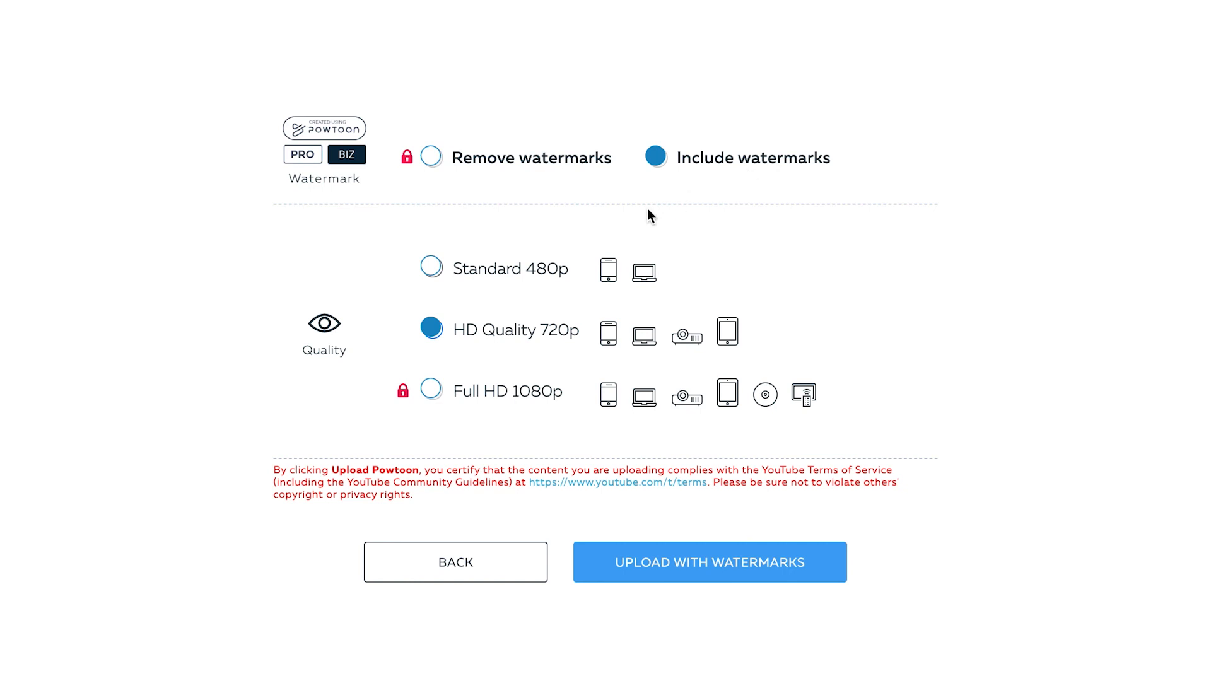
pyautogui.moveTo(431, 268)
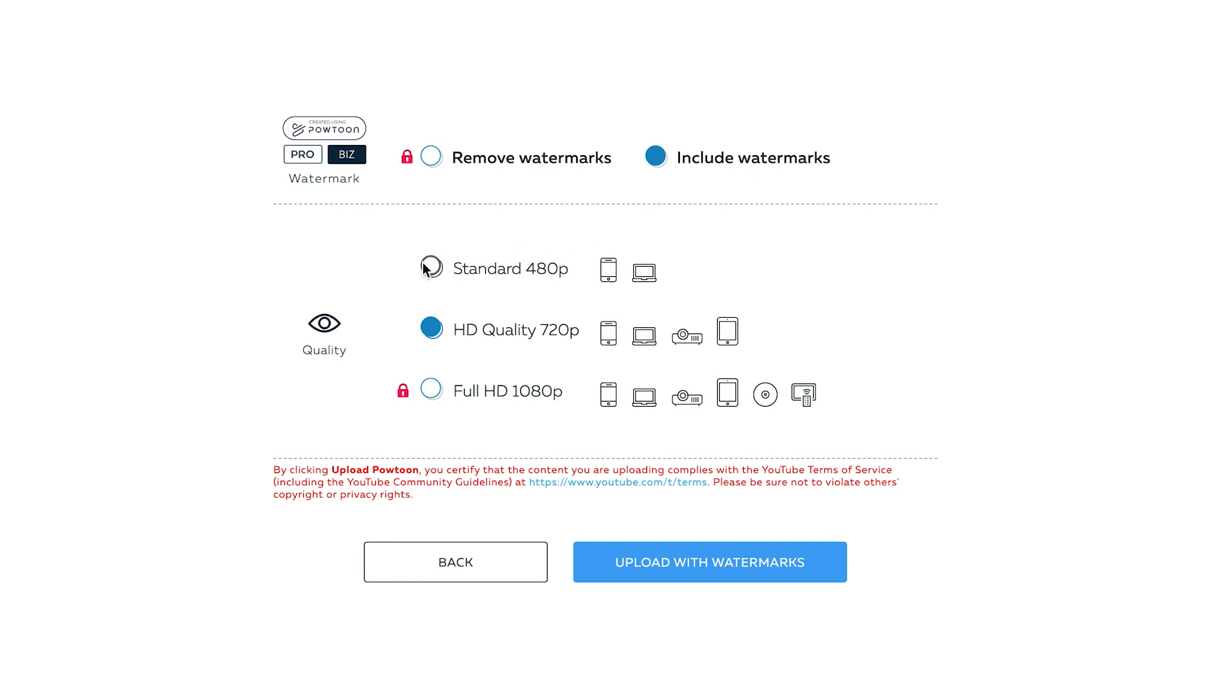
pyautogui.click(431, 269)
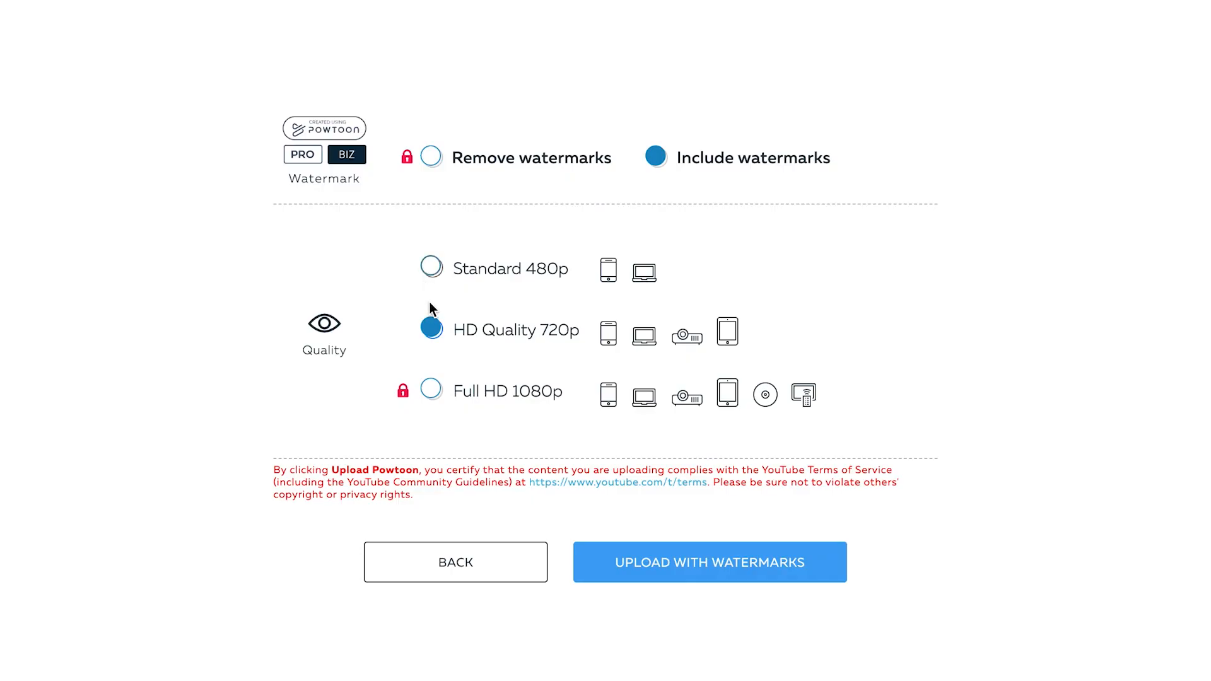
pyautogui.click(431, 330)
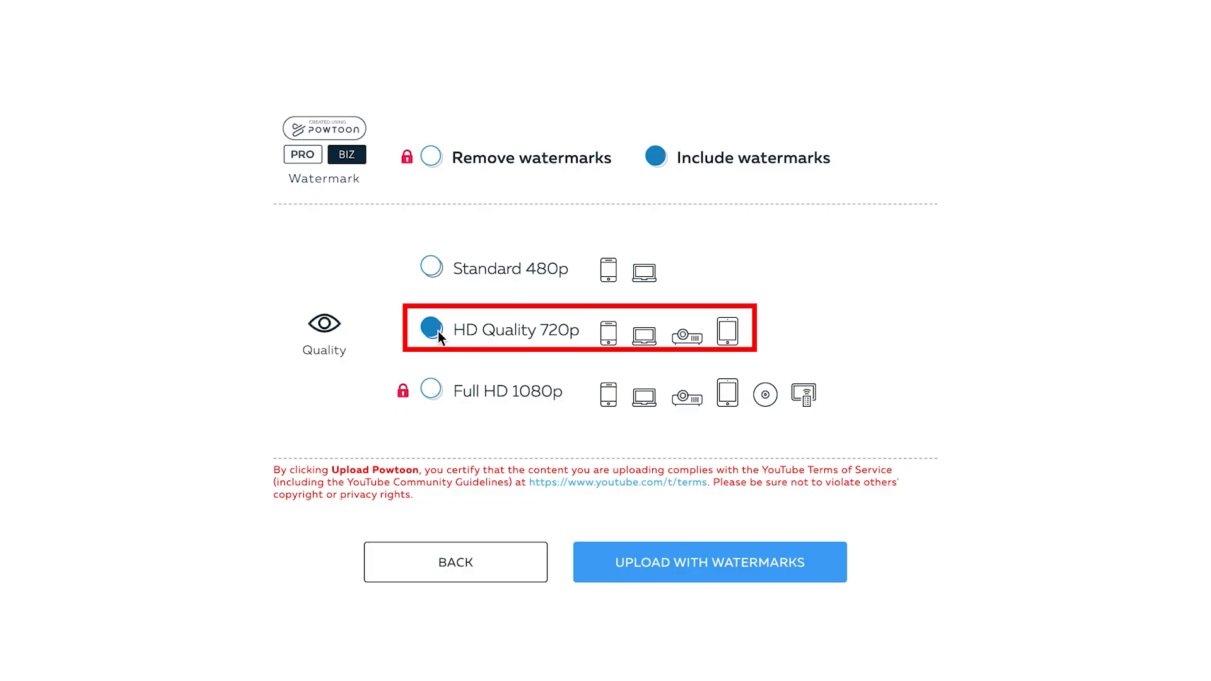
pyautogui.click(430, 390)
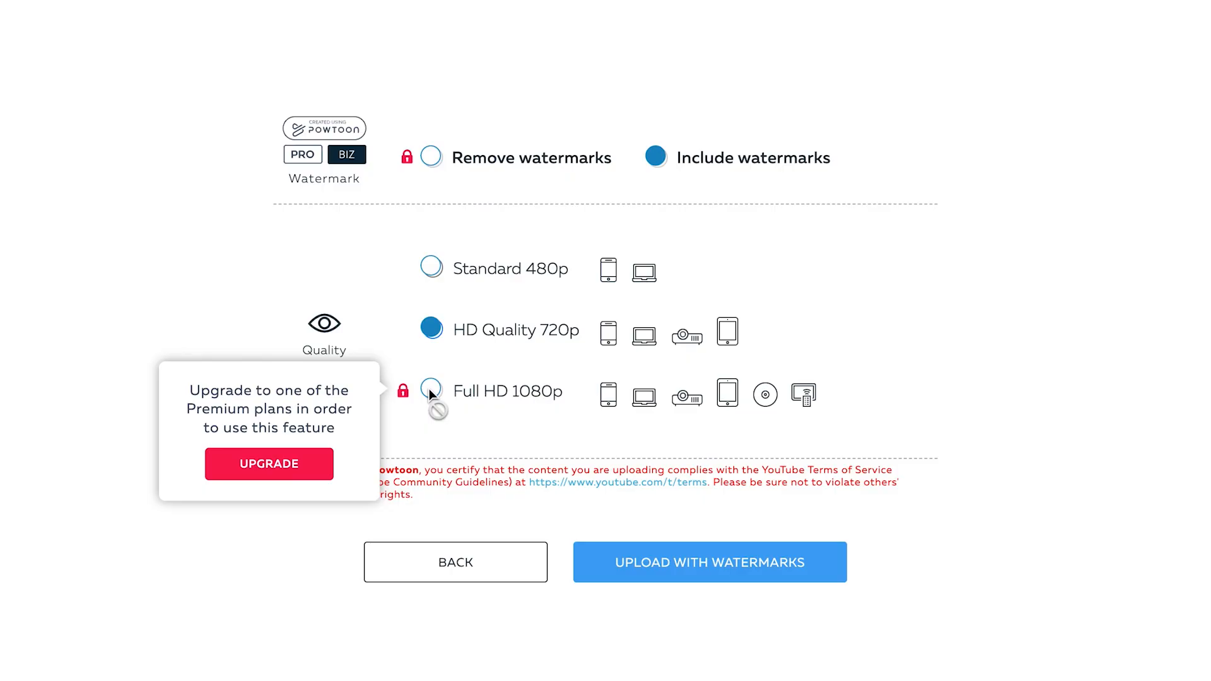
pyautogui.moveTo(683, 569)
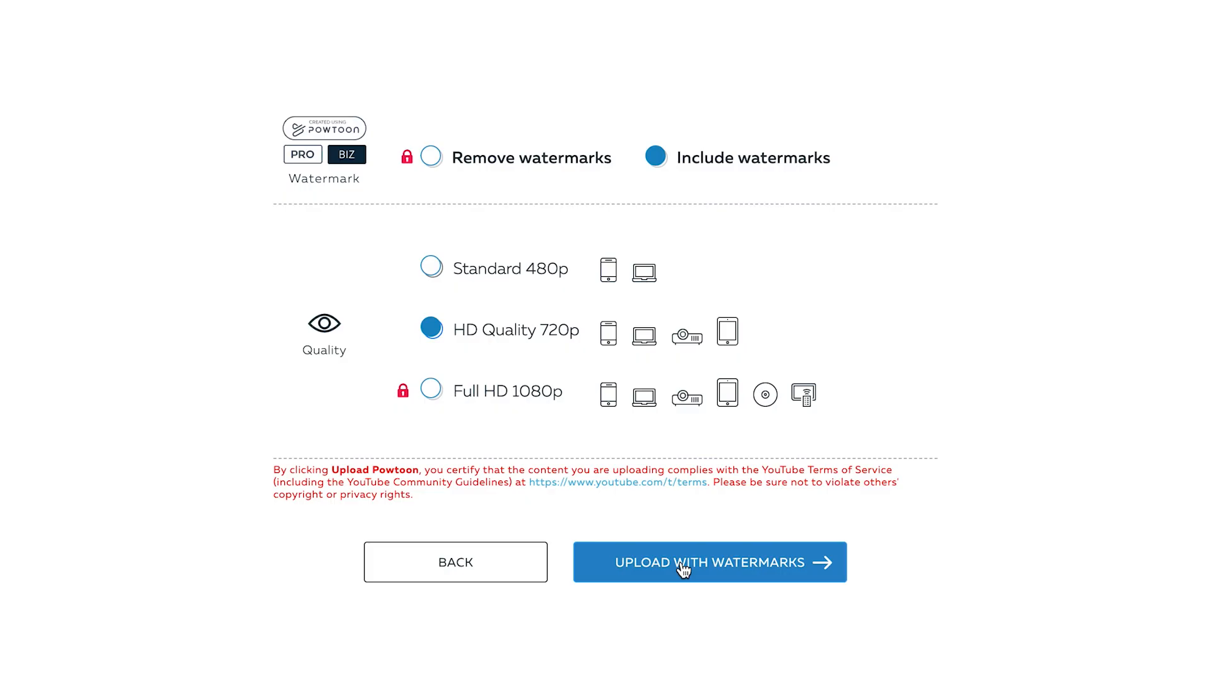
# Upload TechTips with watermarks and view the confirmation page and email.
pyautogui.click(709, 561)
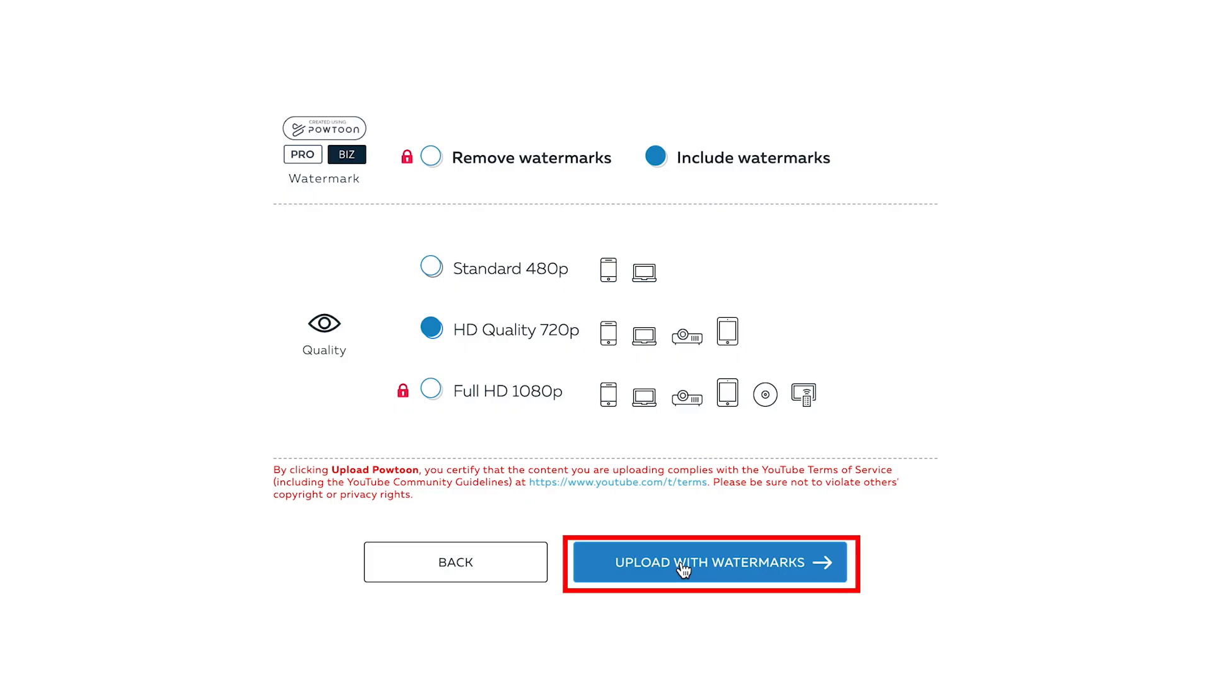
pyautogui.click(709, 562)
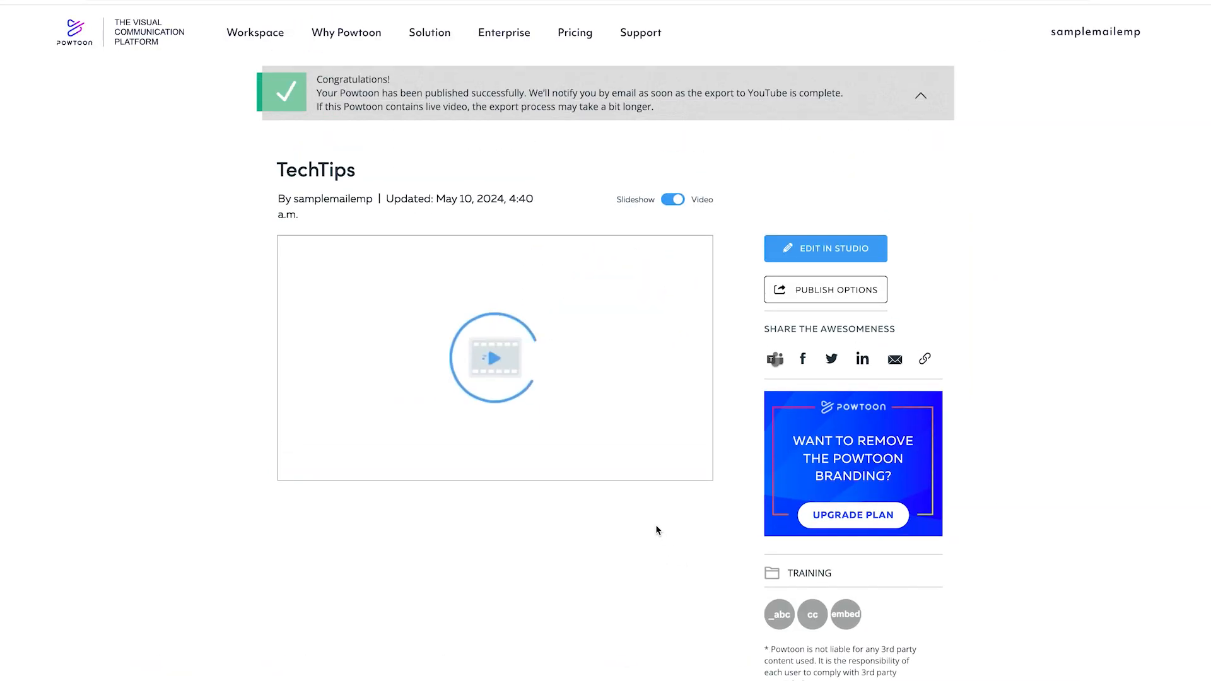
pyautogui.click(493, 357)
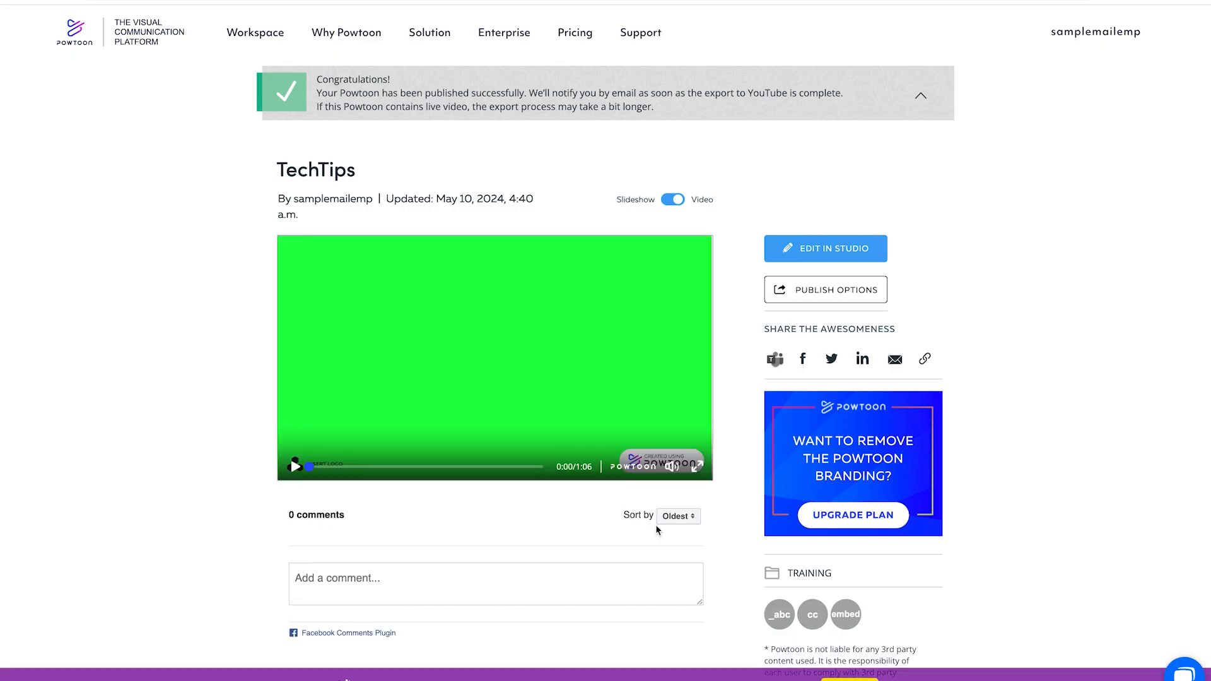
pyautogui.click(1185, 669)
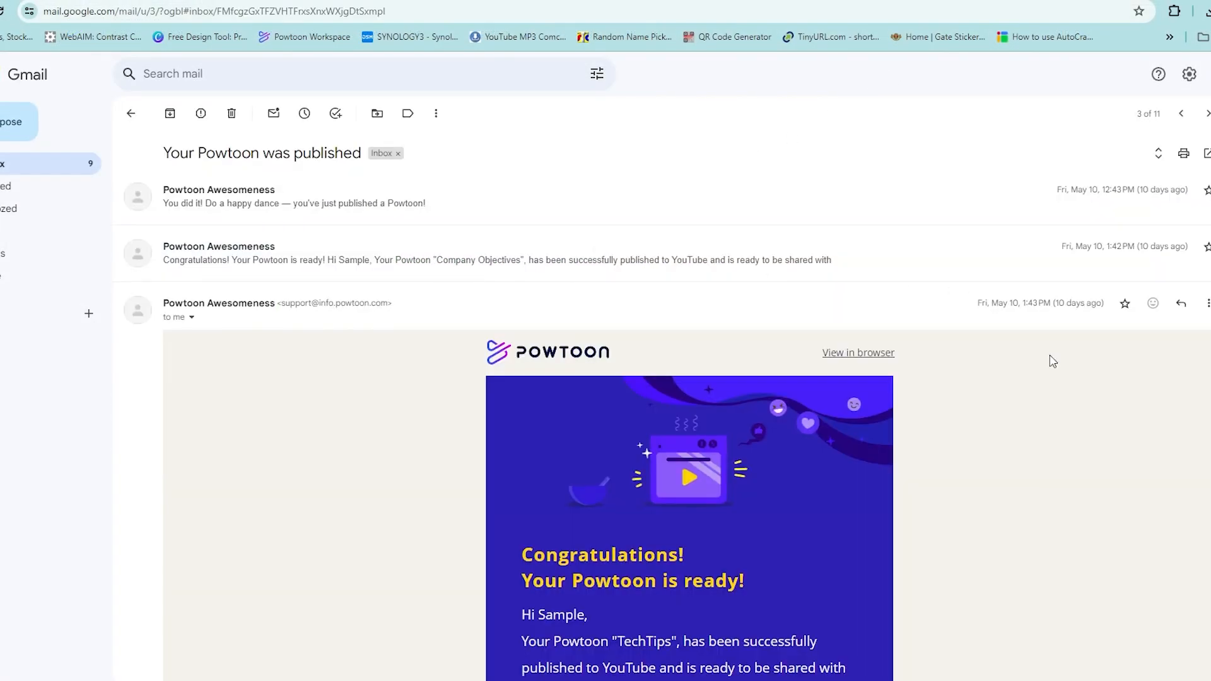
# Scroll the TechTips publish confirmation email to its YouTube URL and Powtoon presentation link.
pyautogui.scroll(-3)
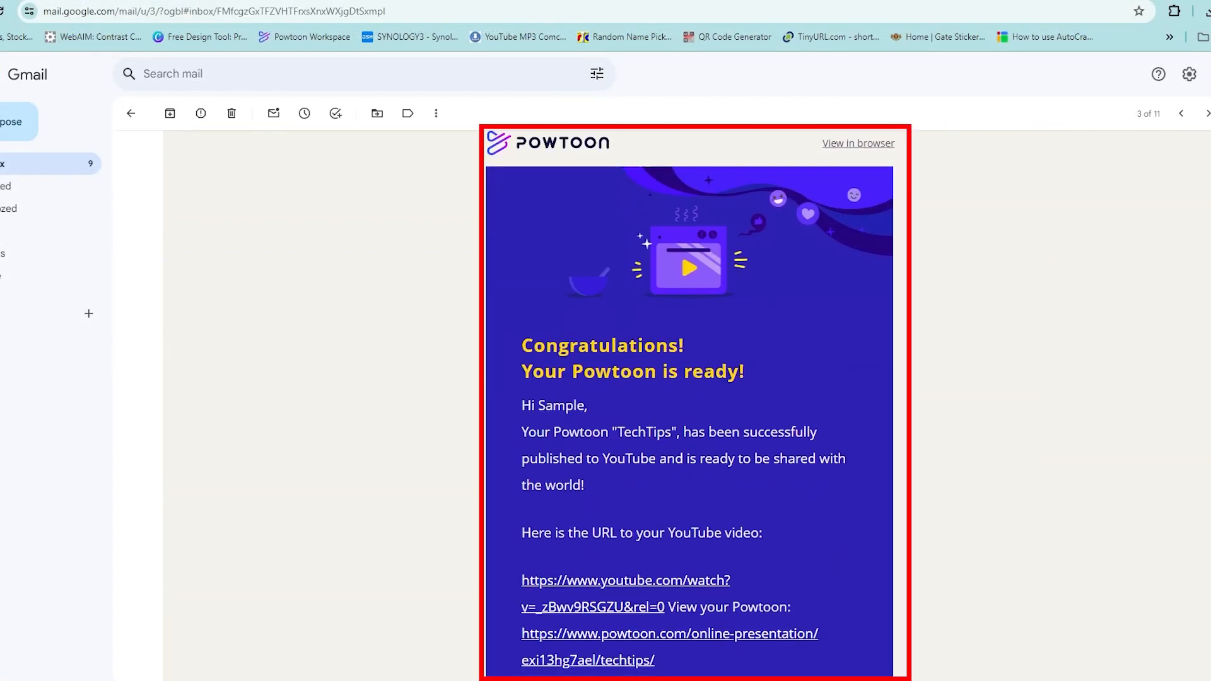
pyautogui.scroll(-3)
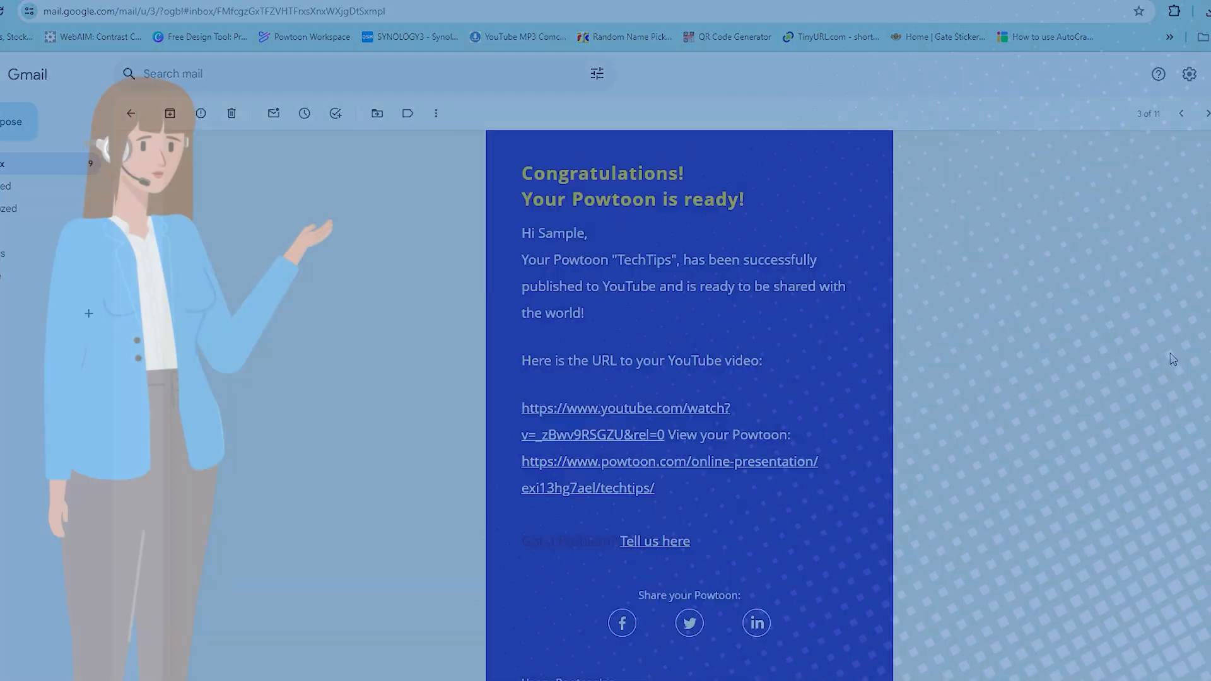